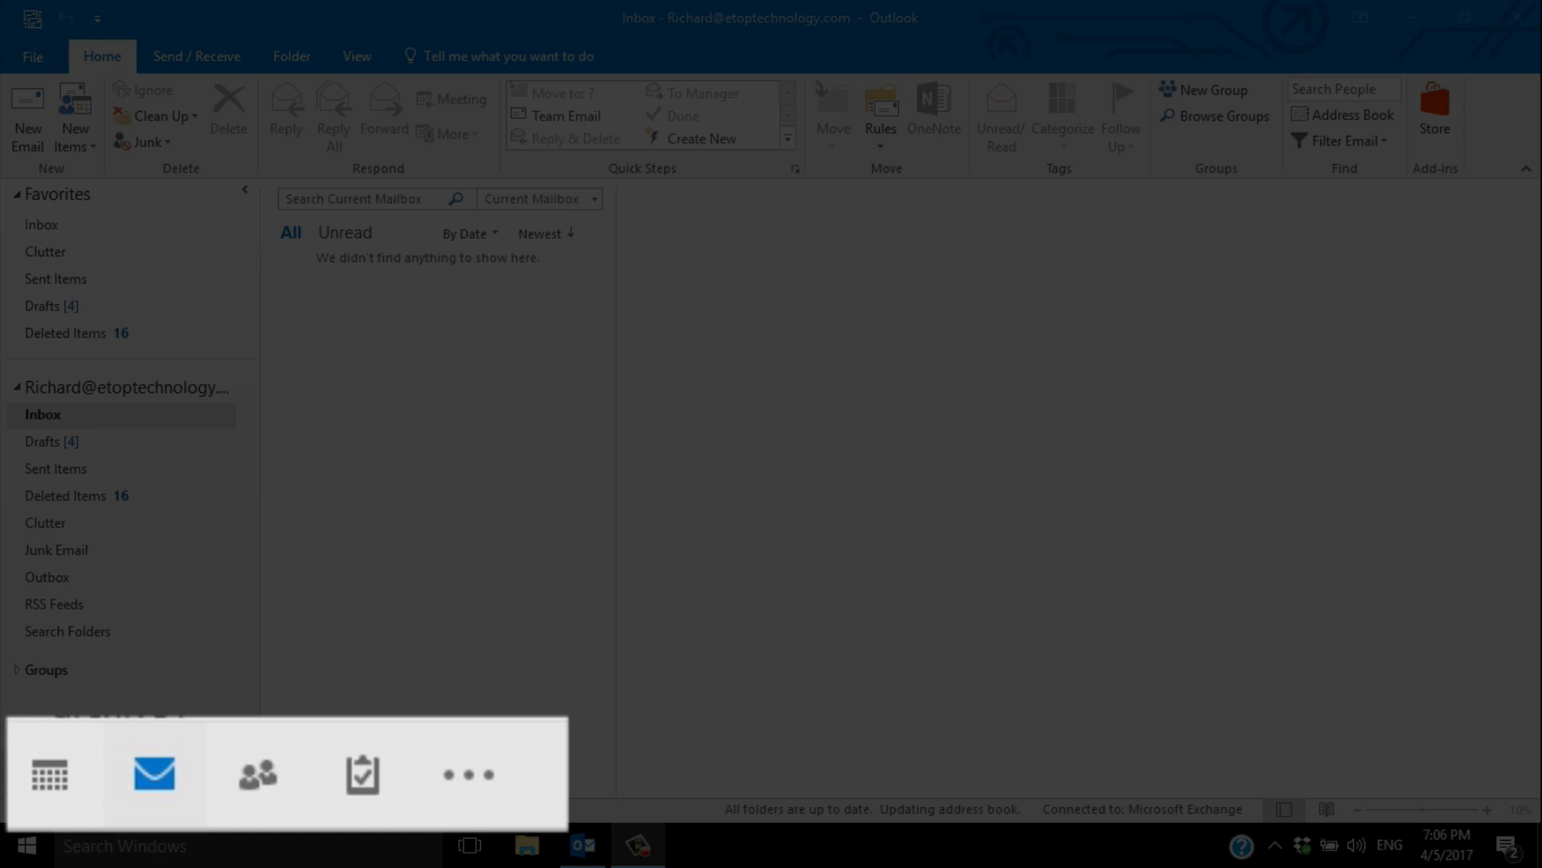
- Browse Calendar, Mail and People via the navigation bar, ending on the Tasks To-Do List
left_click(48, 773)
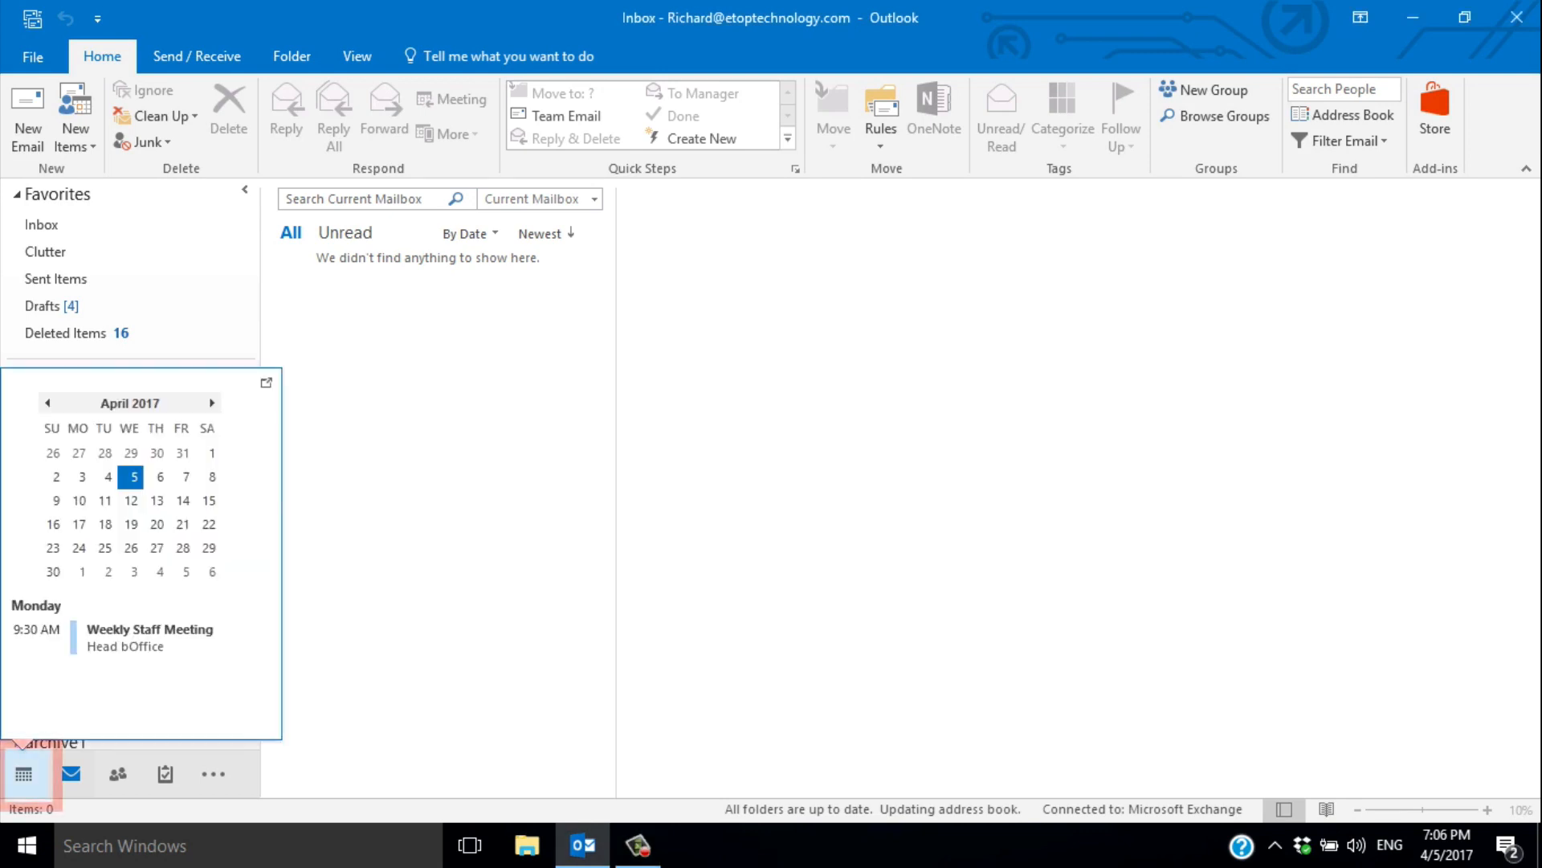
left_click(25, 773)
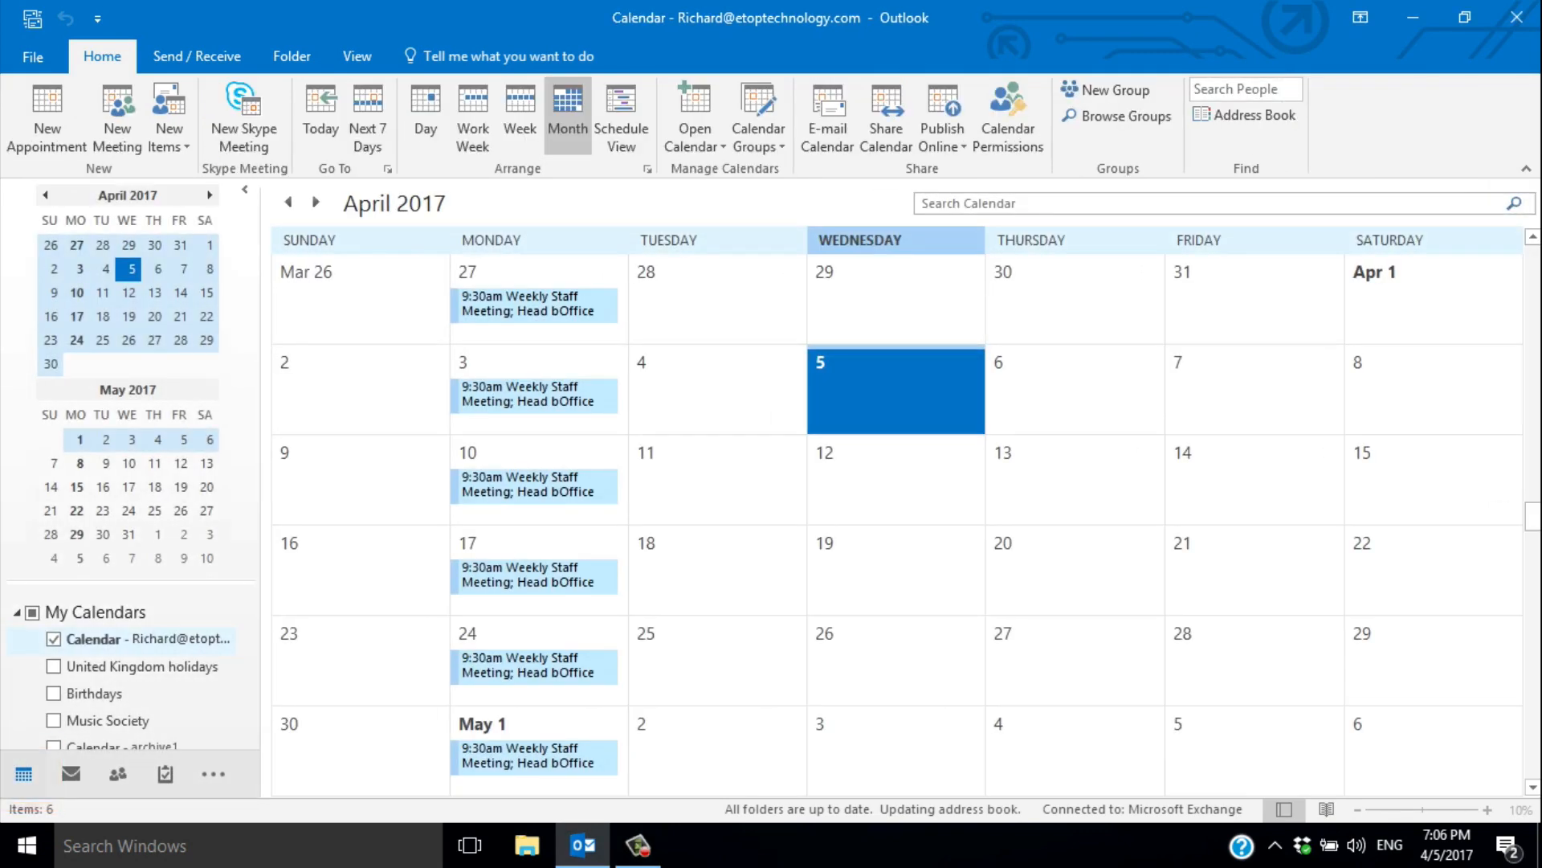
left_click(70, 773)
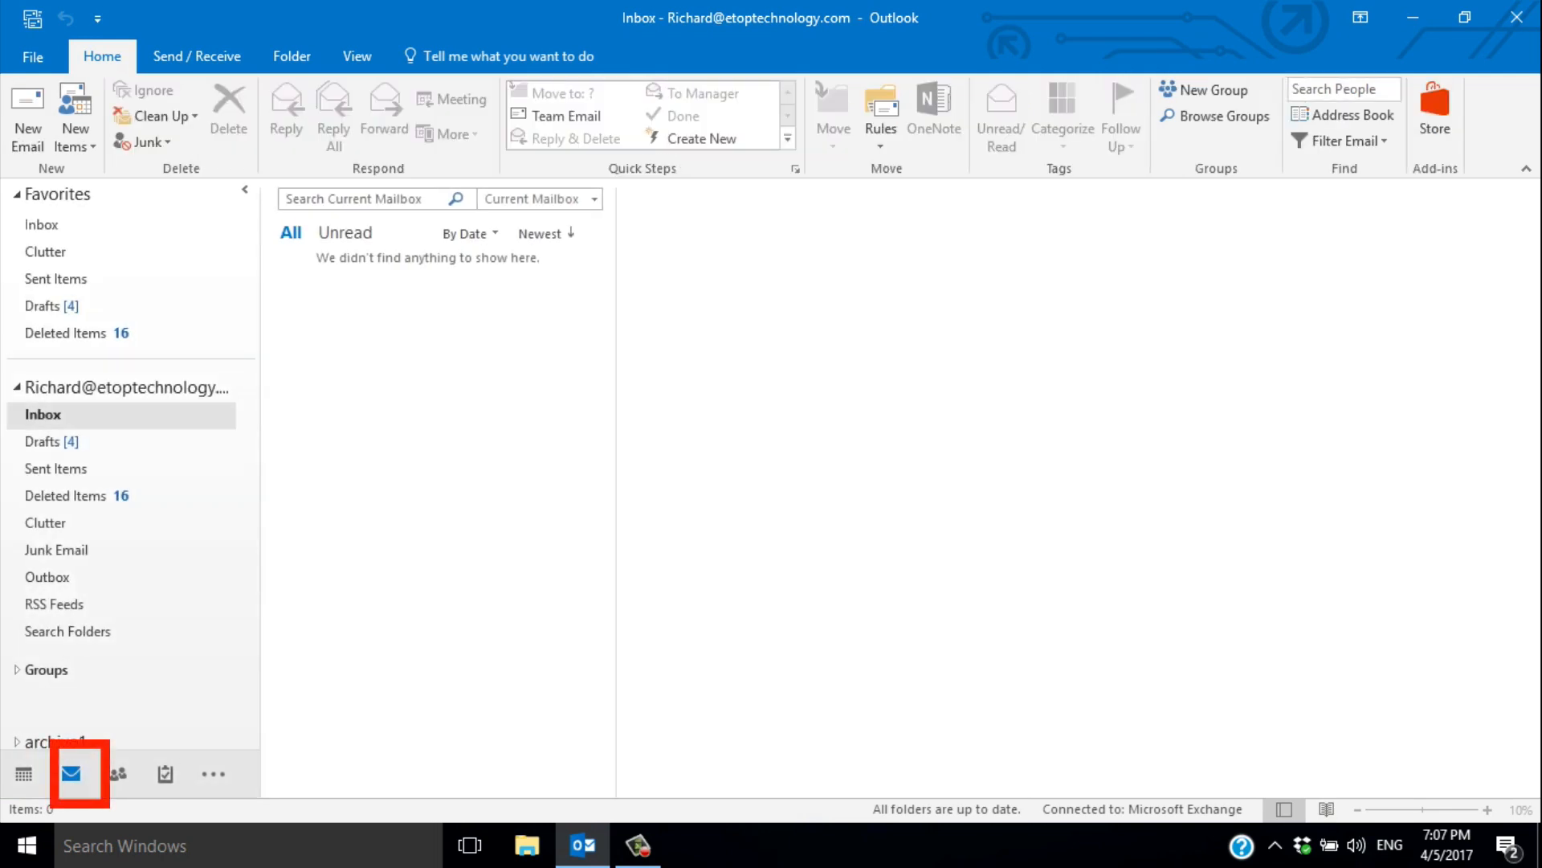
left_click(117, 773)
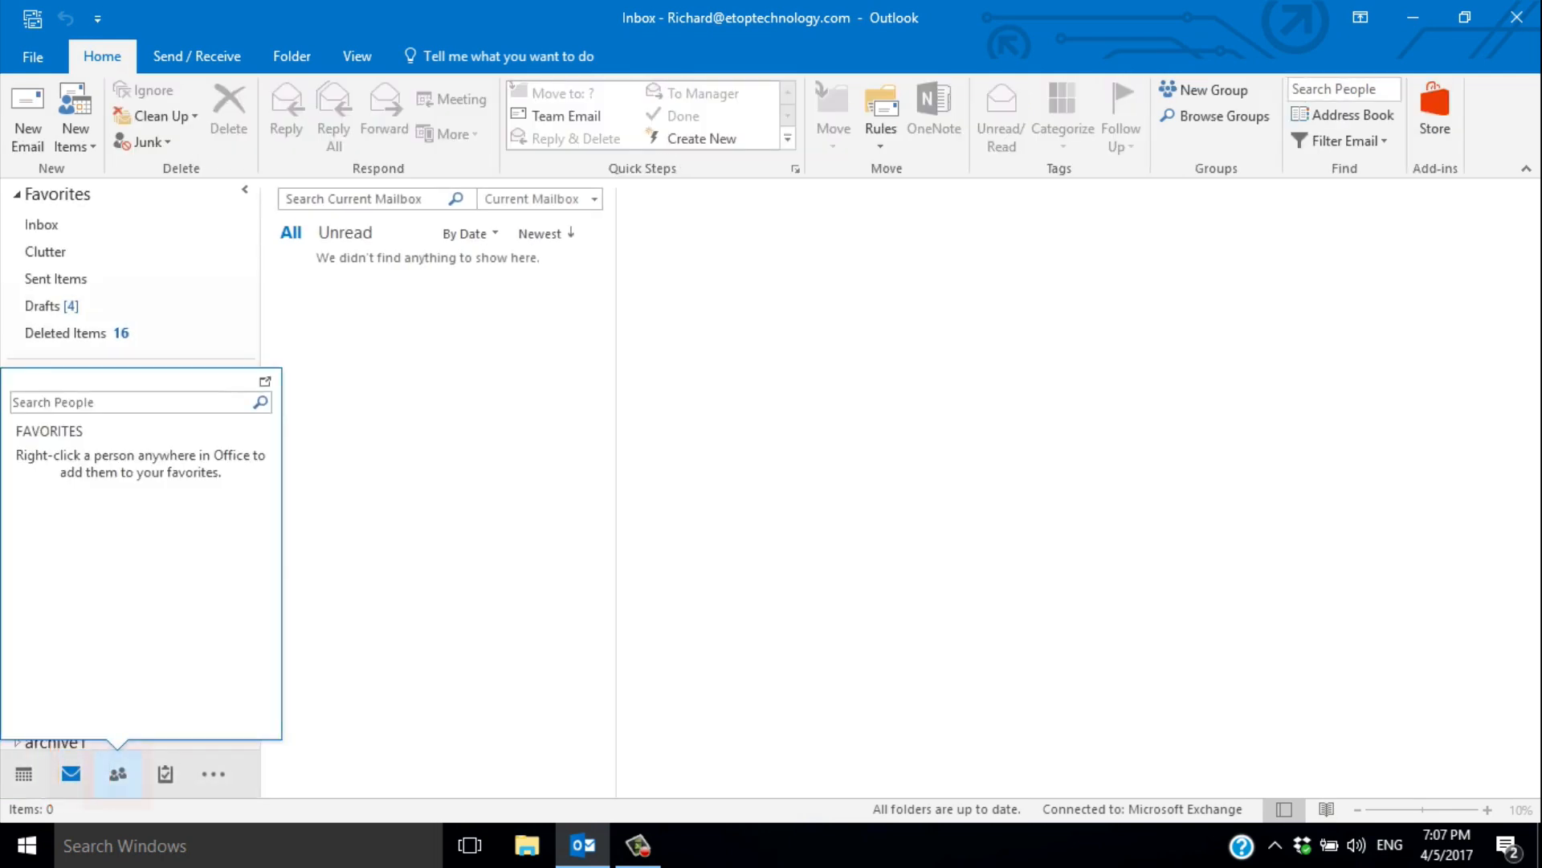
left_click(117, 773)
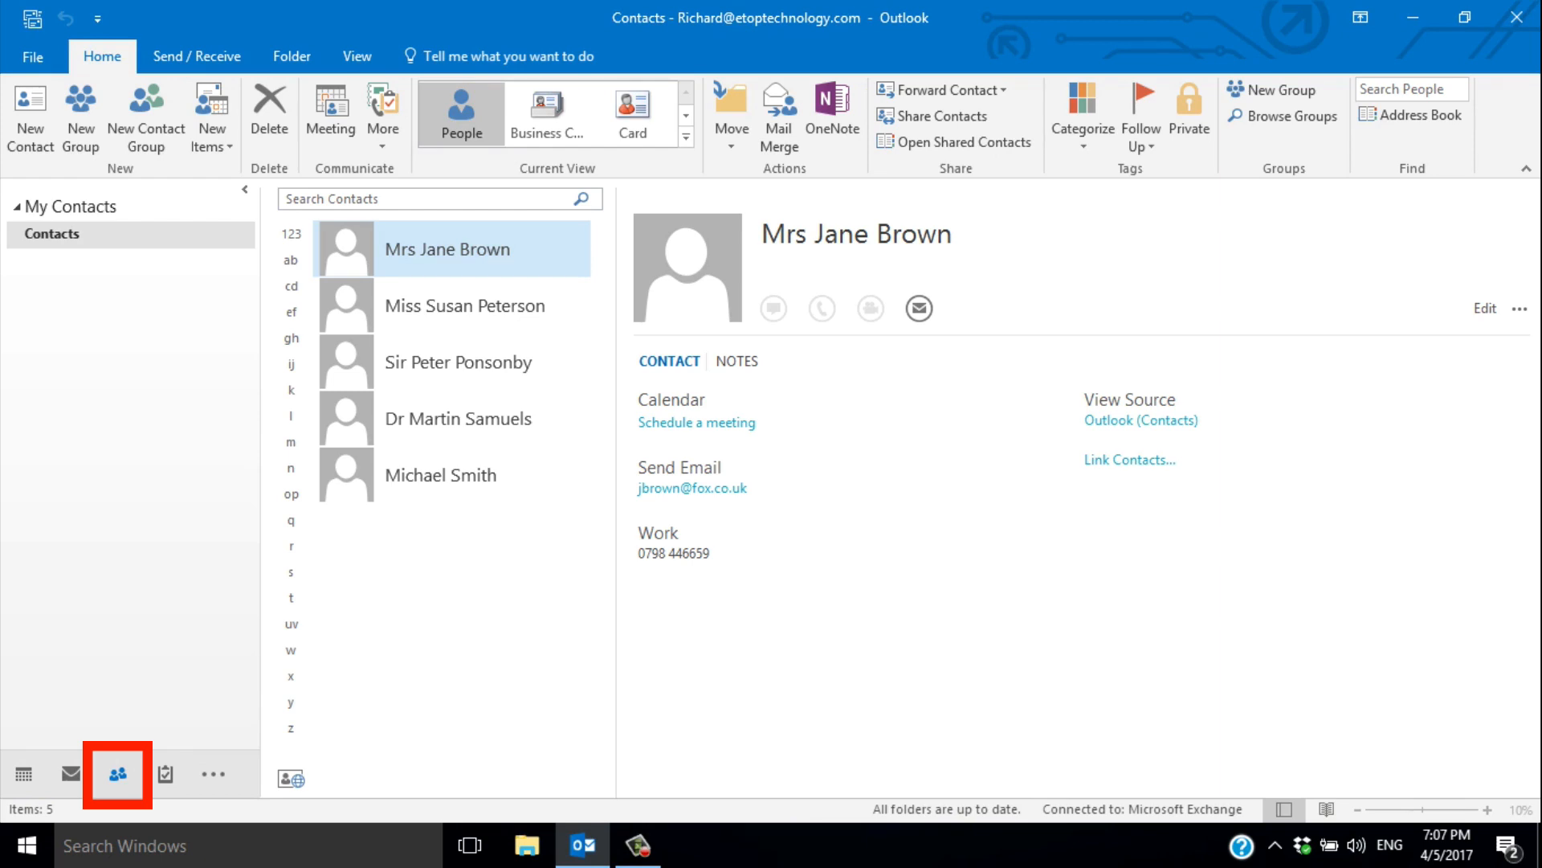
left_click(167, 772)
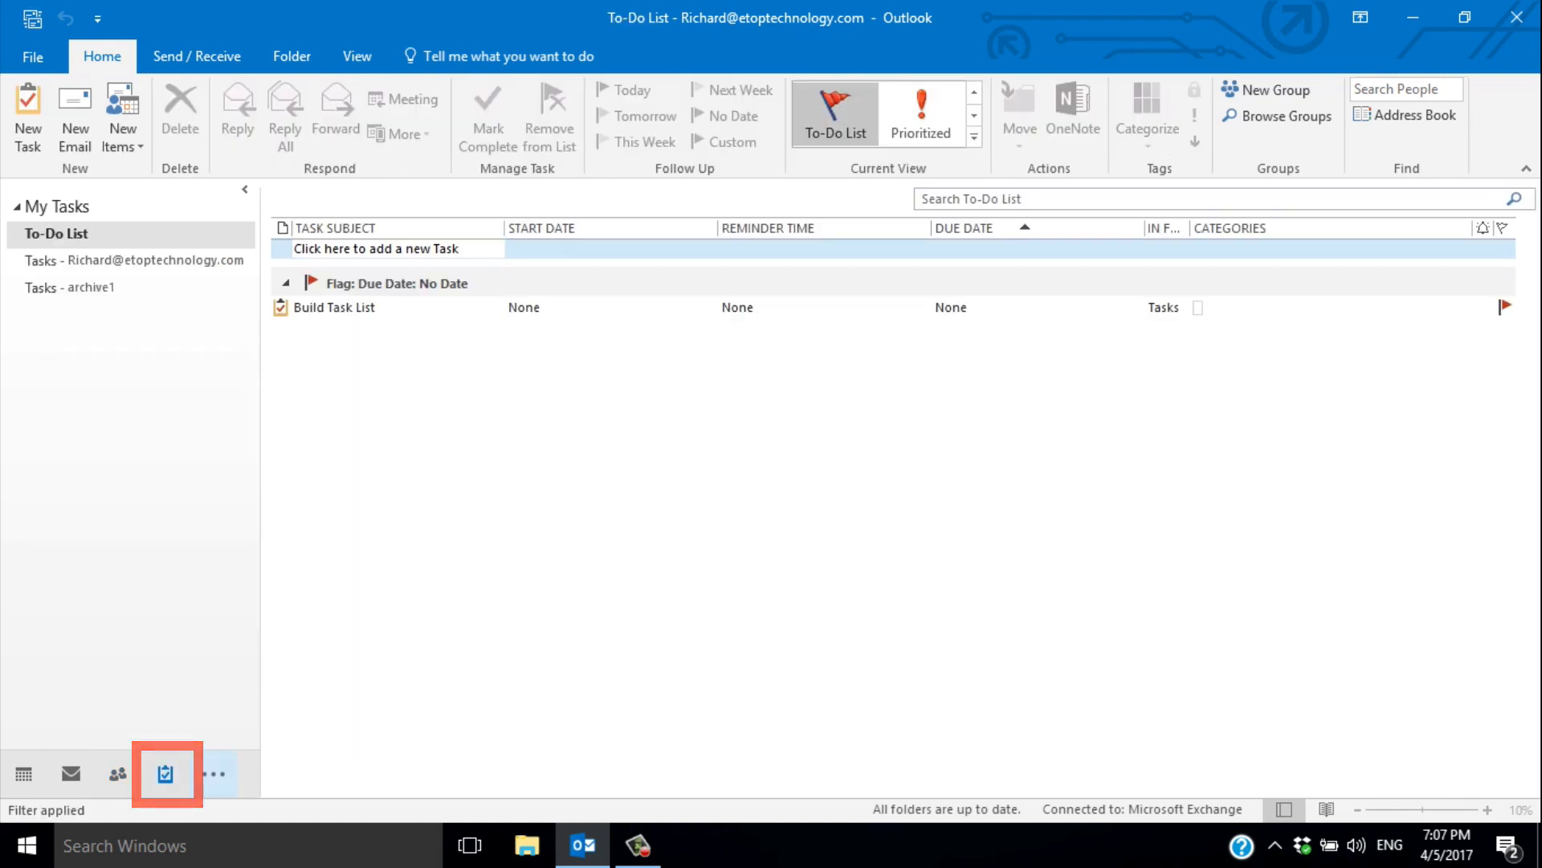
- Switch to the account's Tasks folder and start a new blank task
left_click(207, 774)
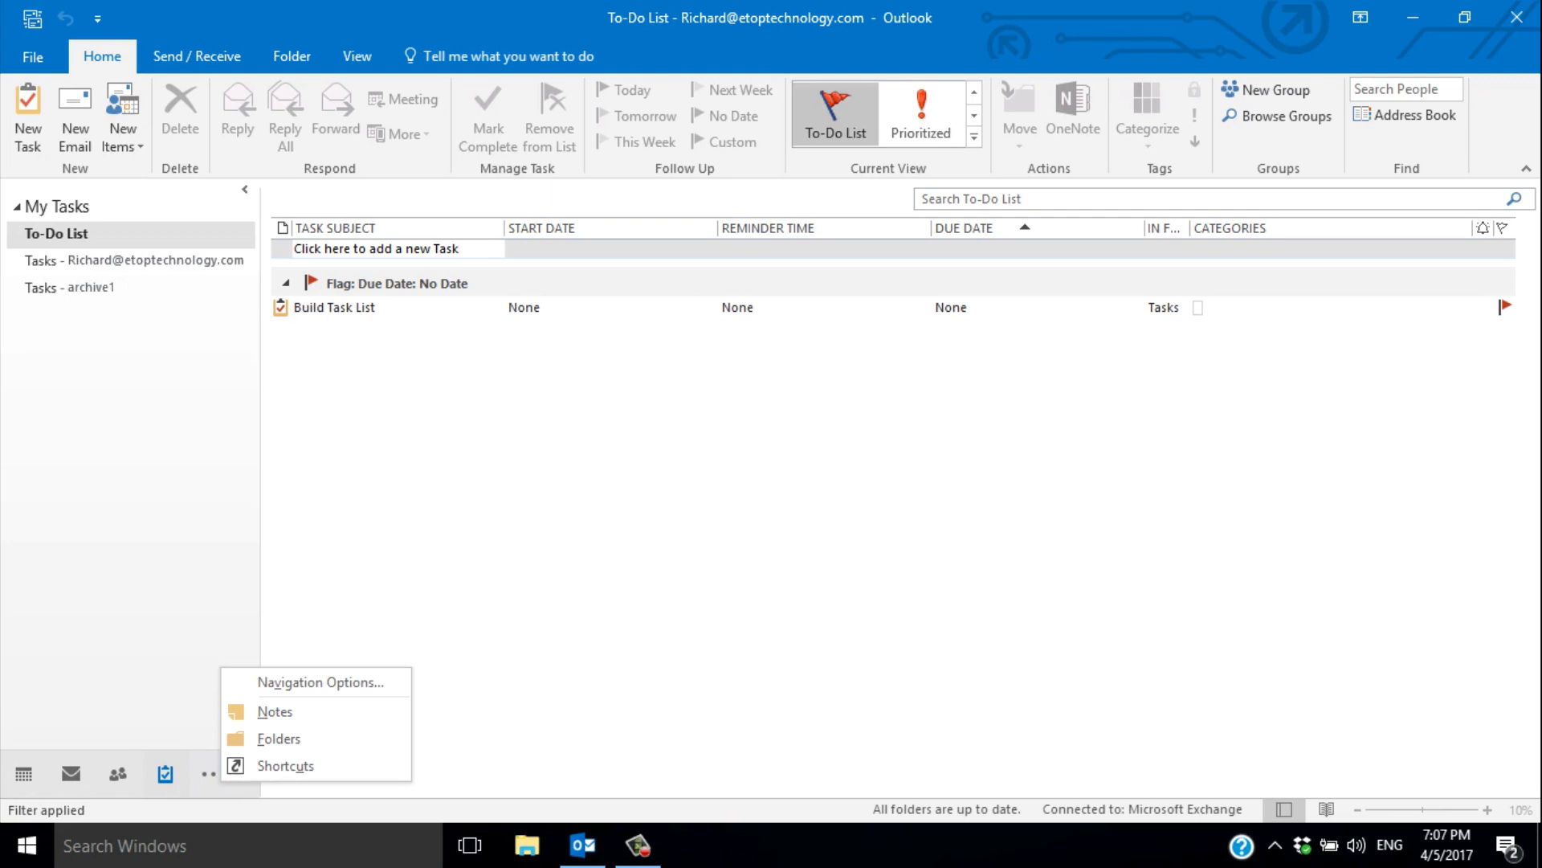
mouse_move(833, 113)
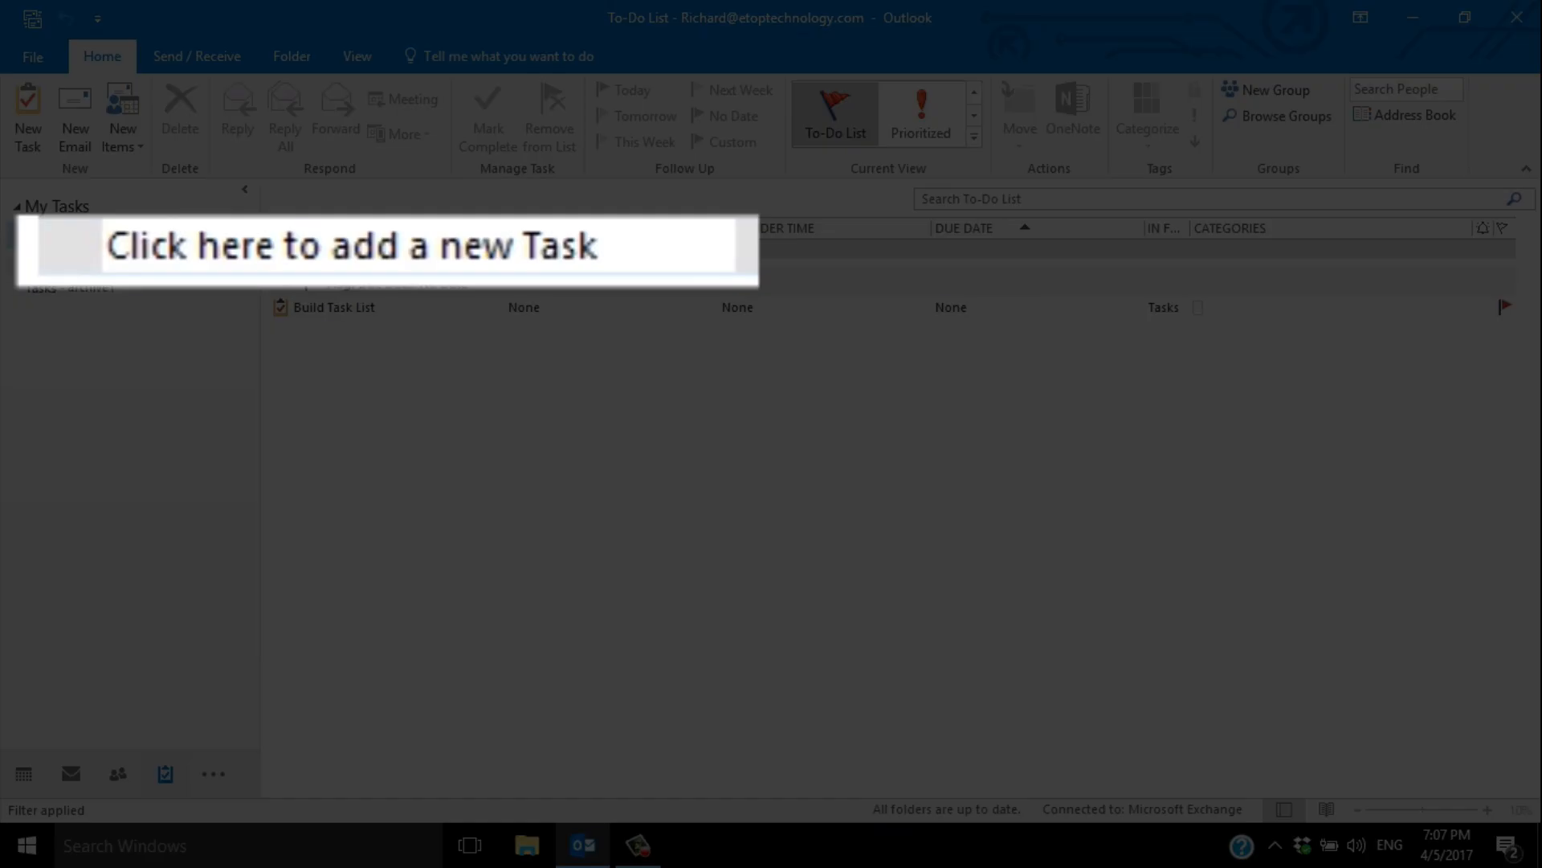
left_click(164, 773)
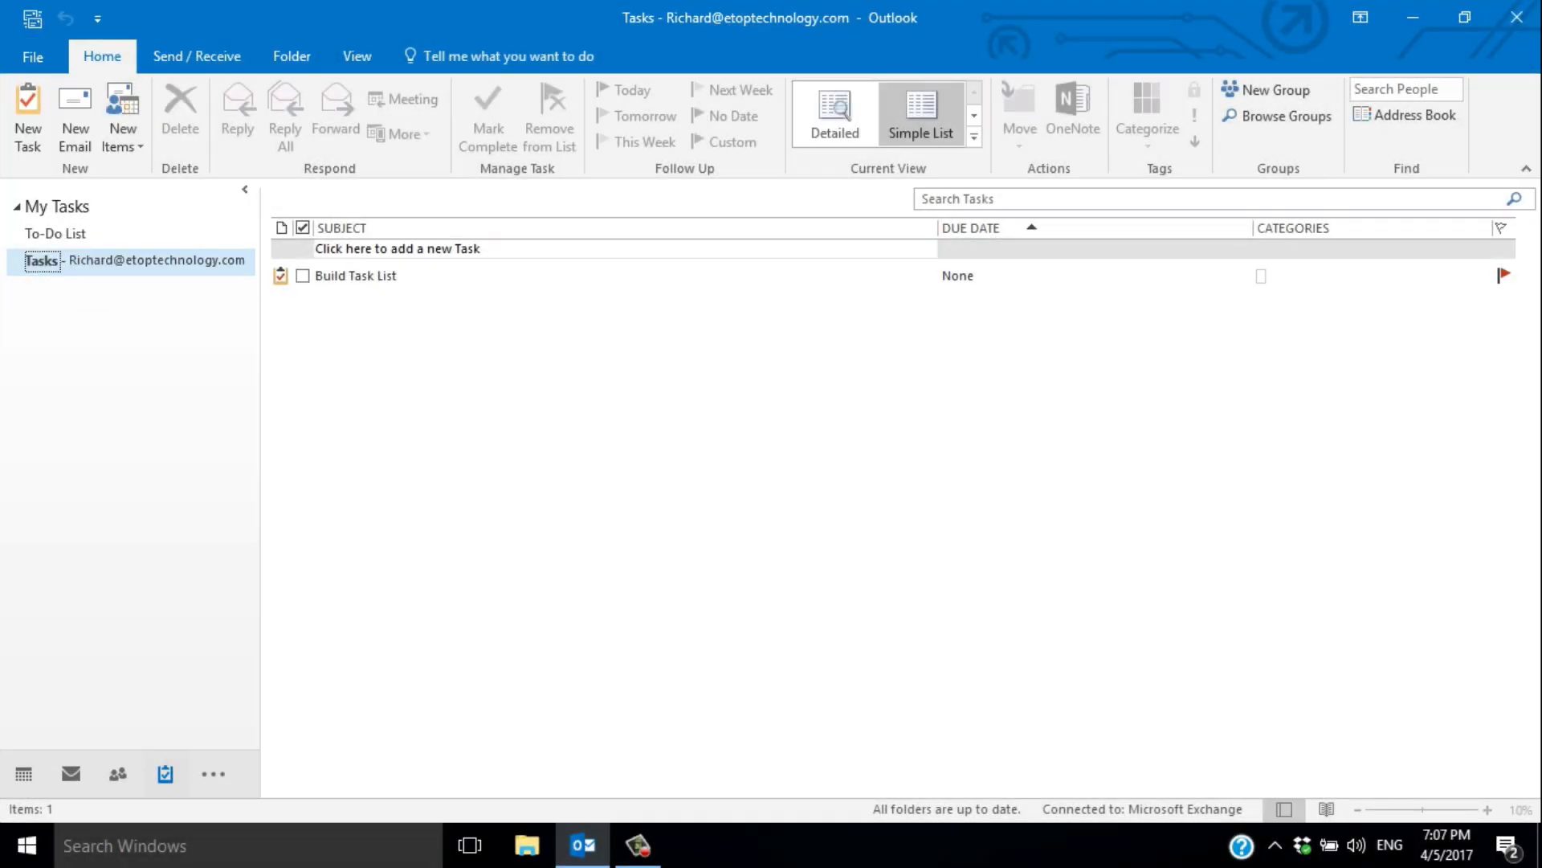
left_click(27, 118)
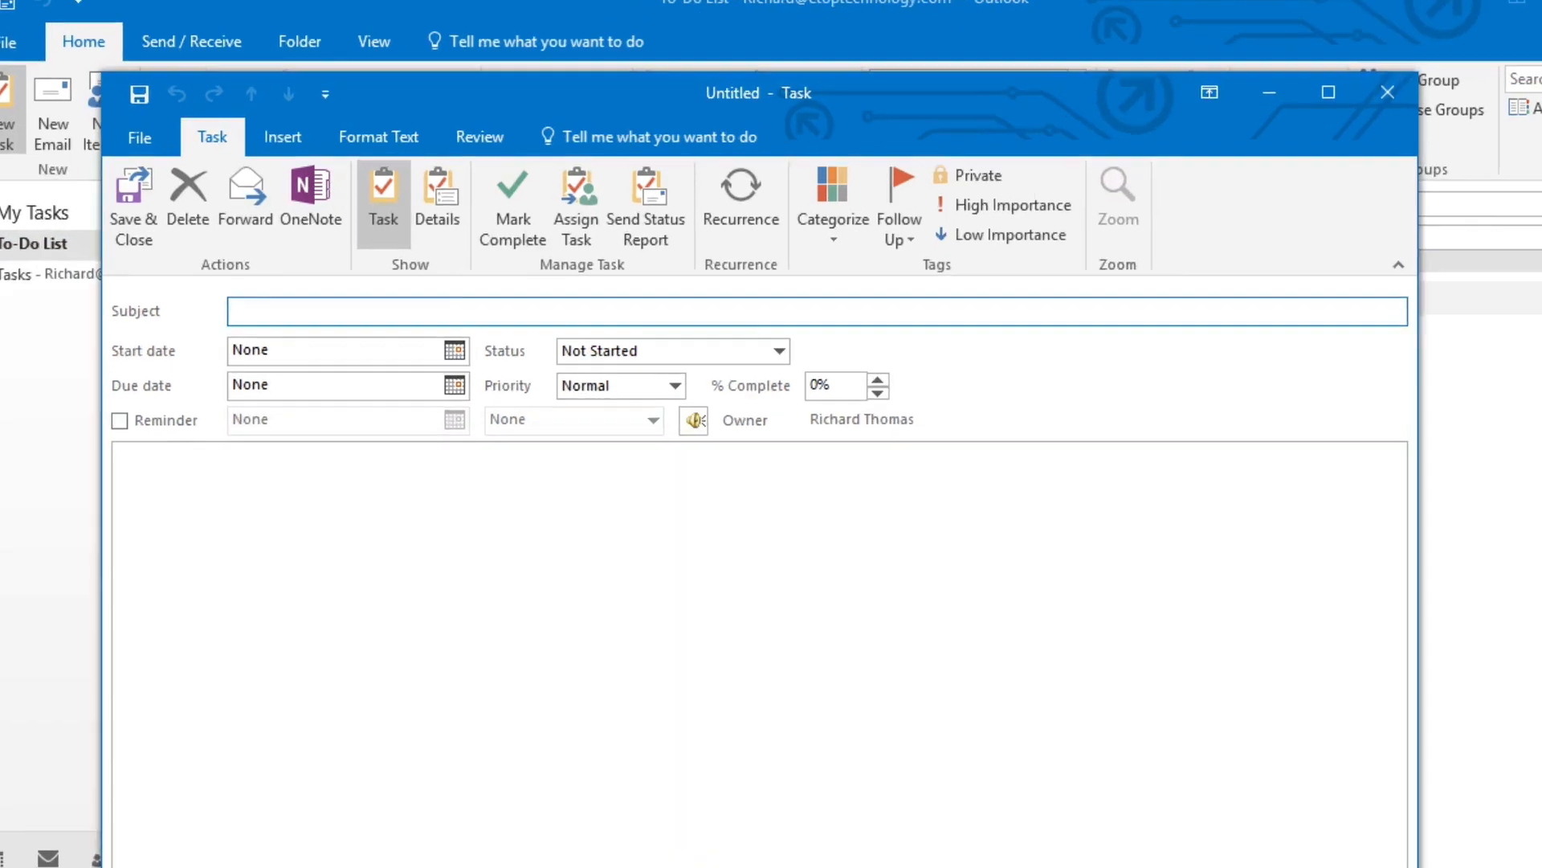
- Name the task 'Update Accounts', due Fri 4/21/2017, with High priority
left_click(1327, 92)
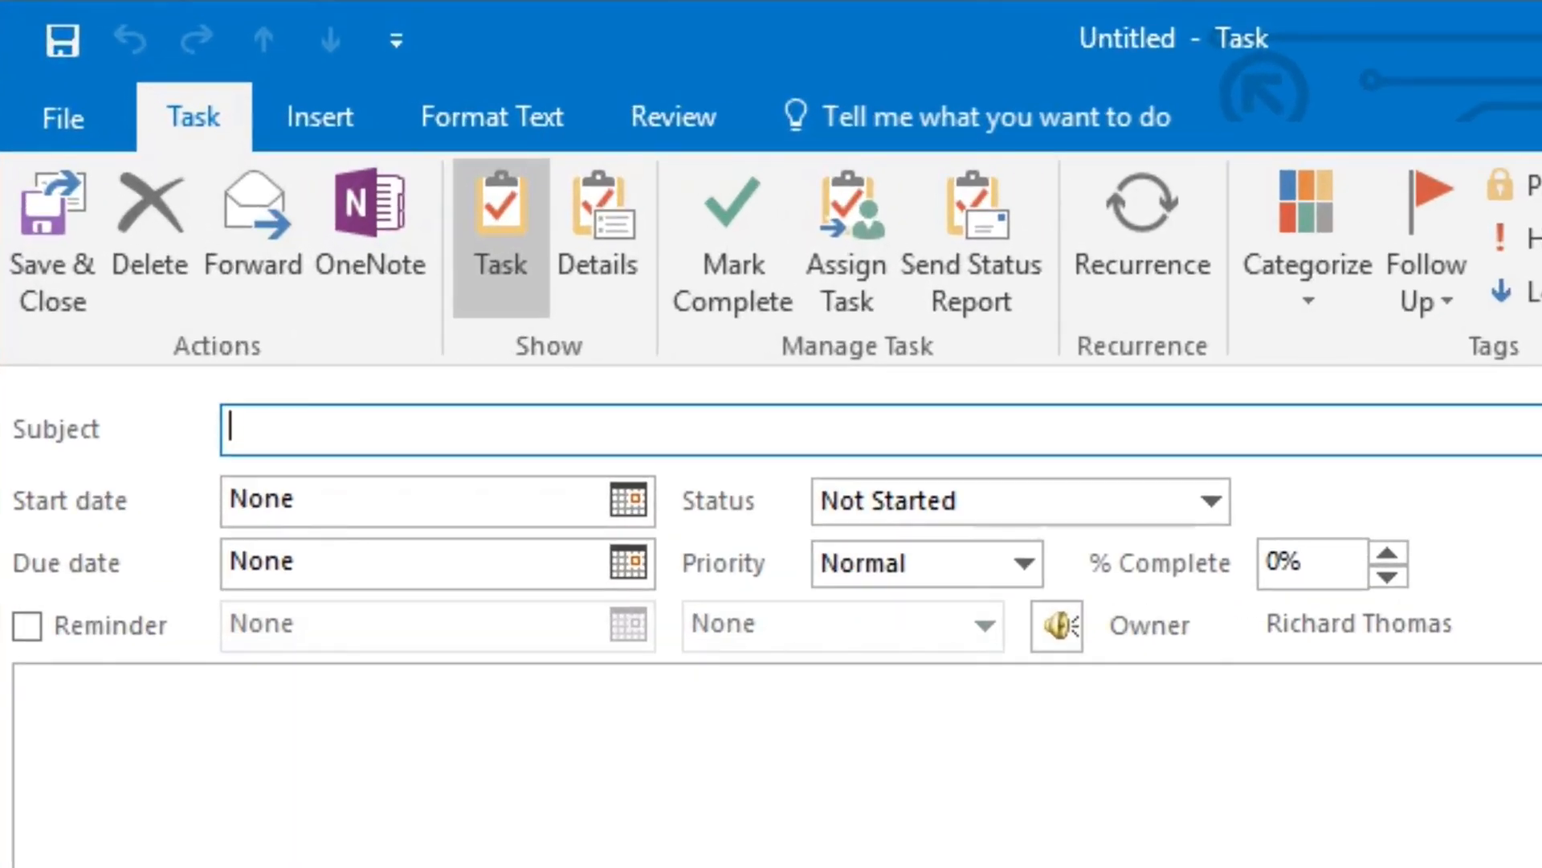
type("Upda")
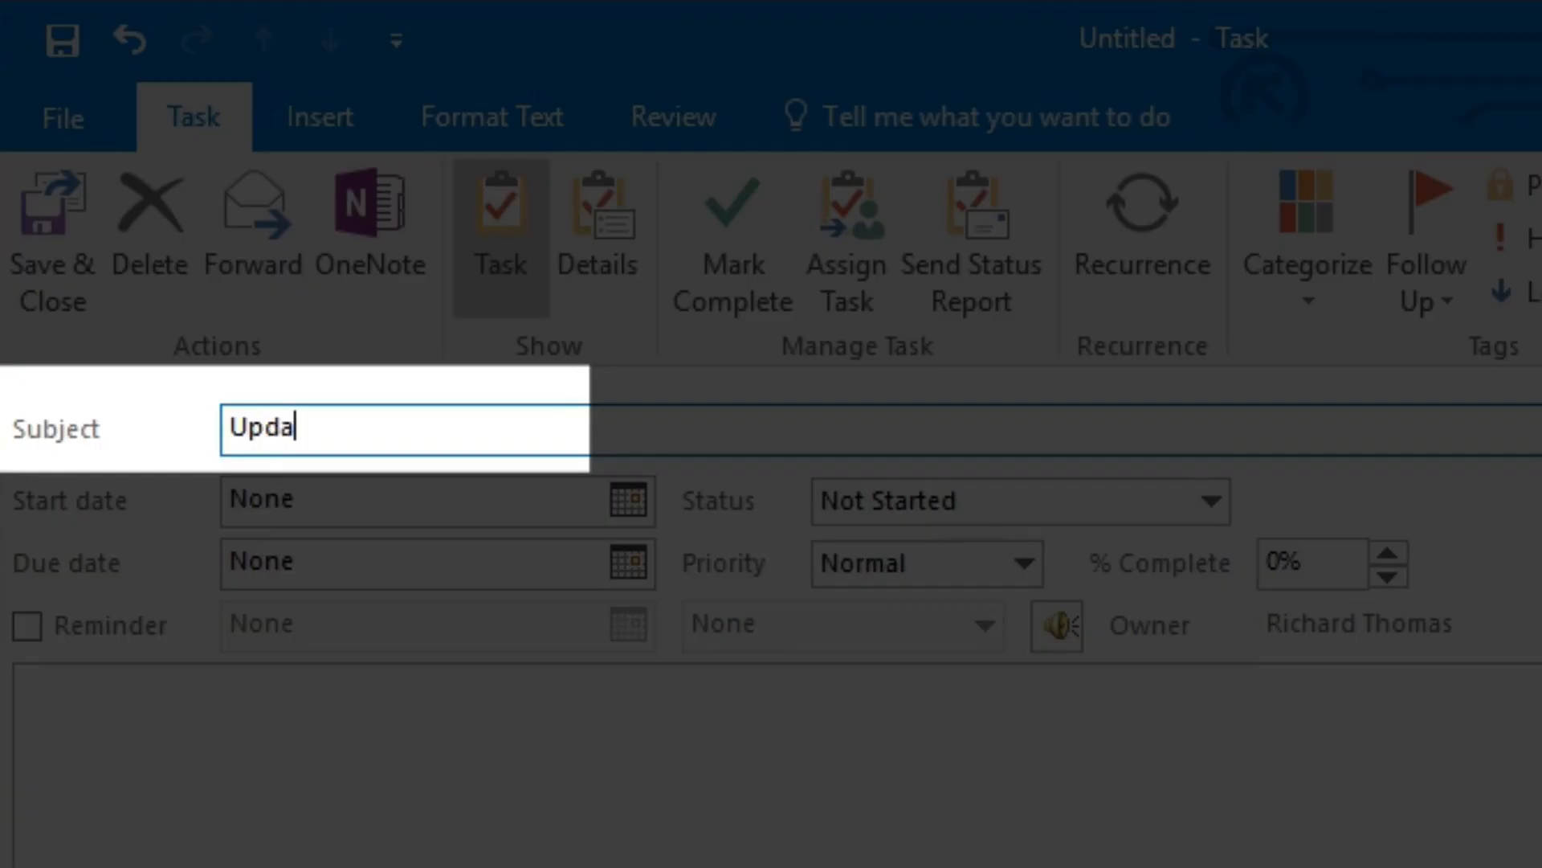
type("te Accounts")
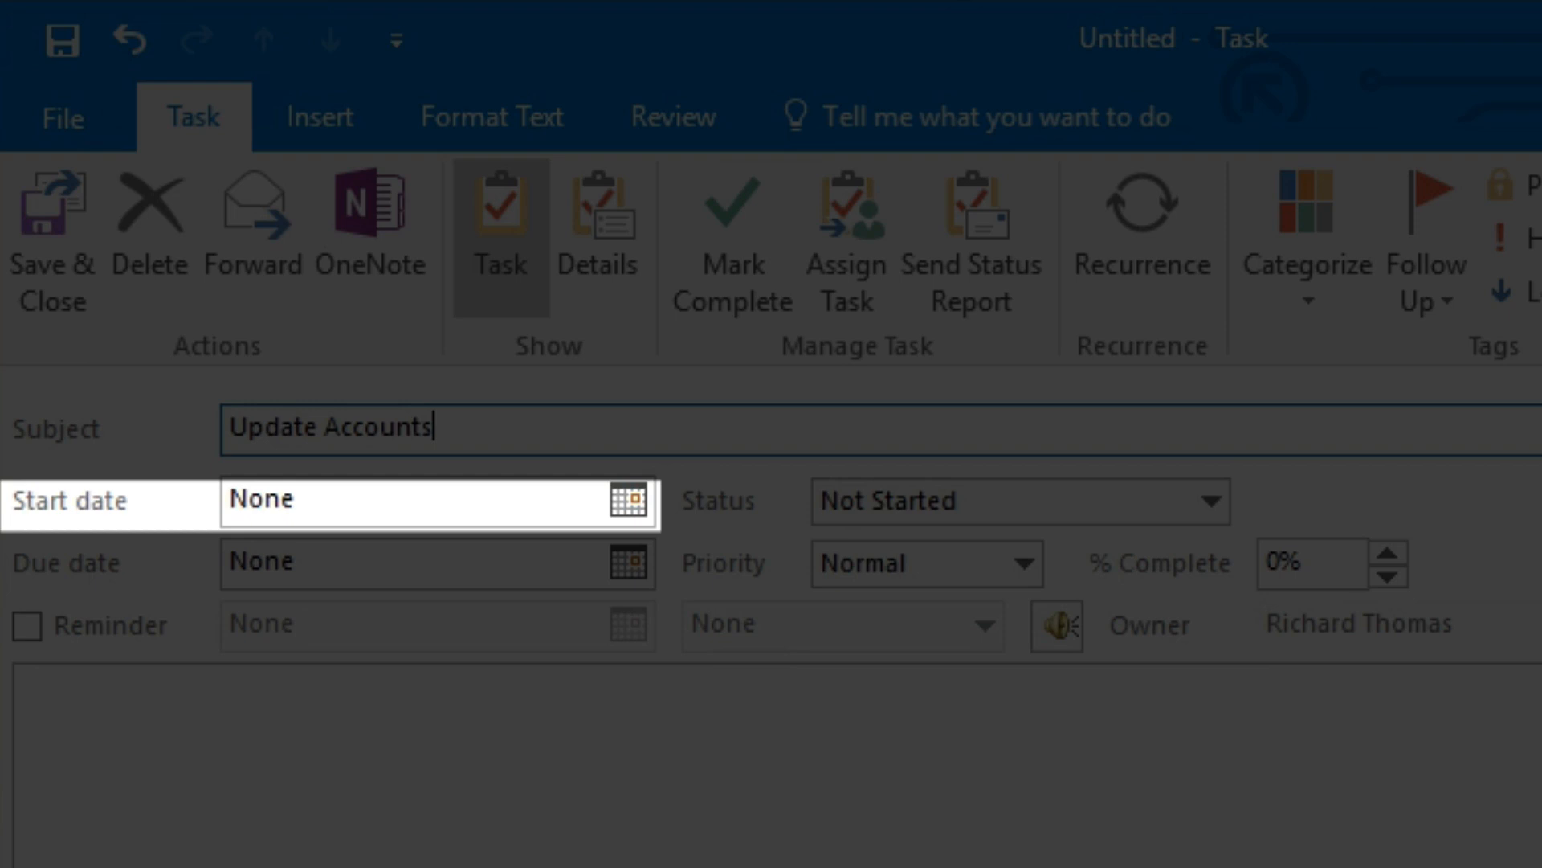
left_click(433, 562)
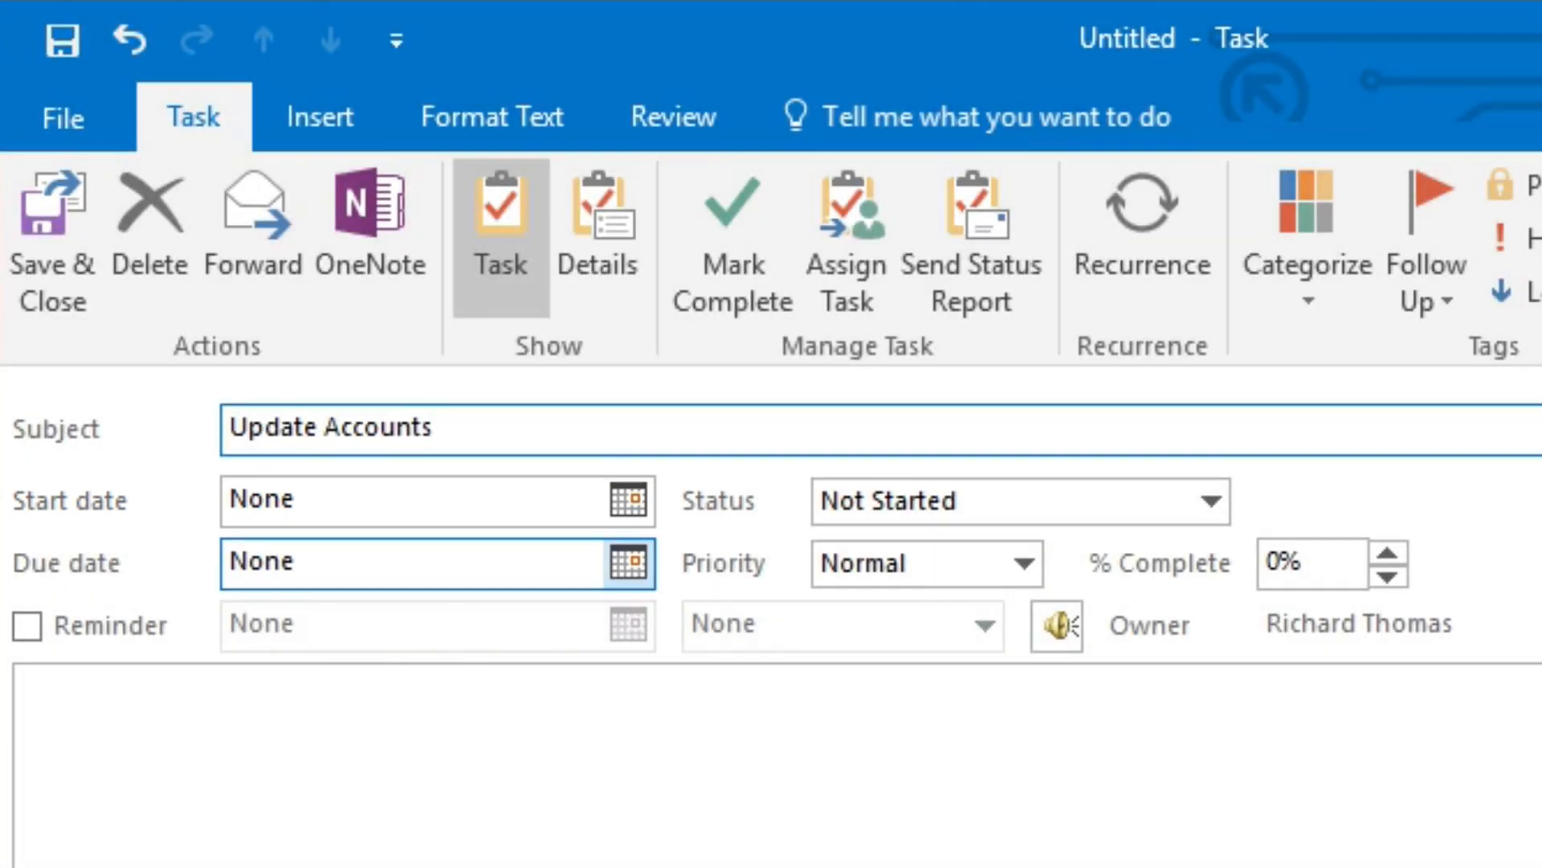
left_click(627, 562)
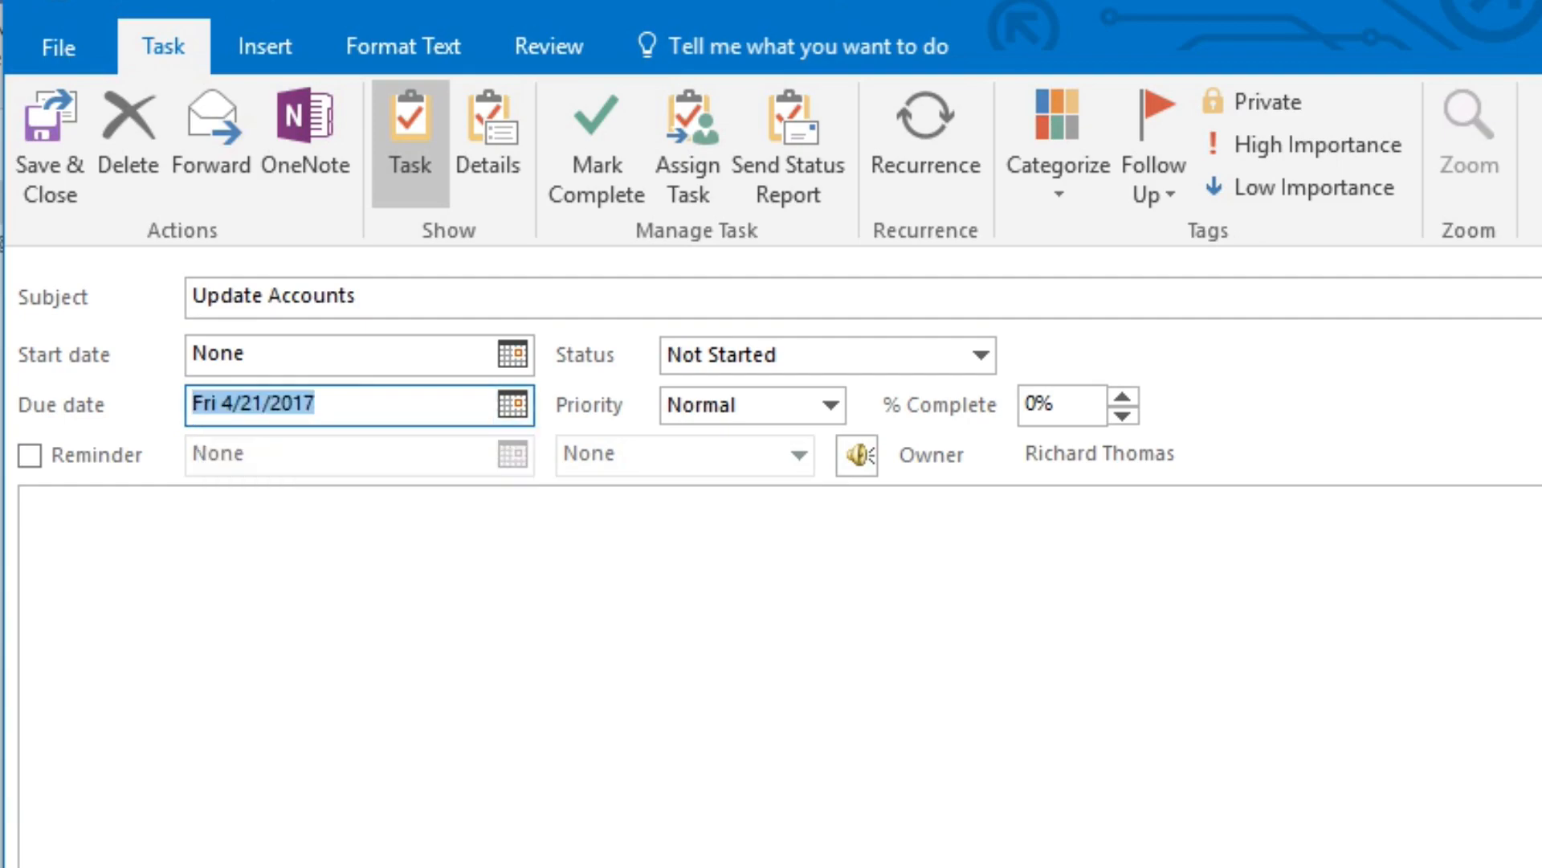
left_click(829, 404)
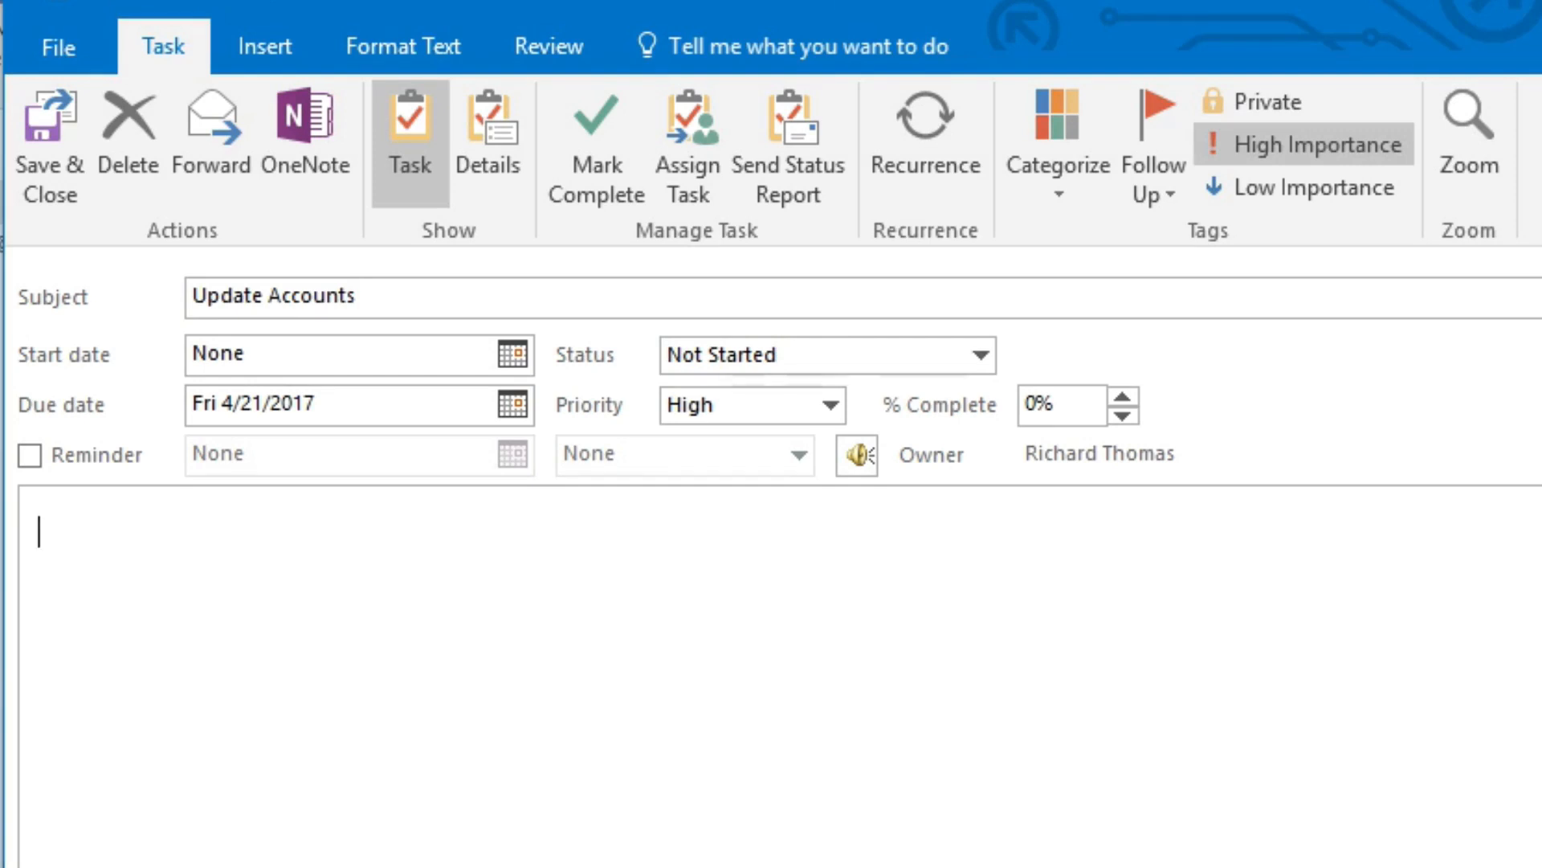
- Enable a reminder and set its date to Monday, April 17, 2017
left_click(29, 454)
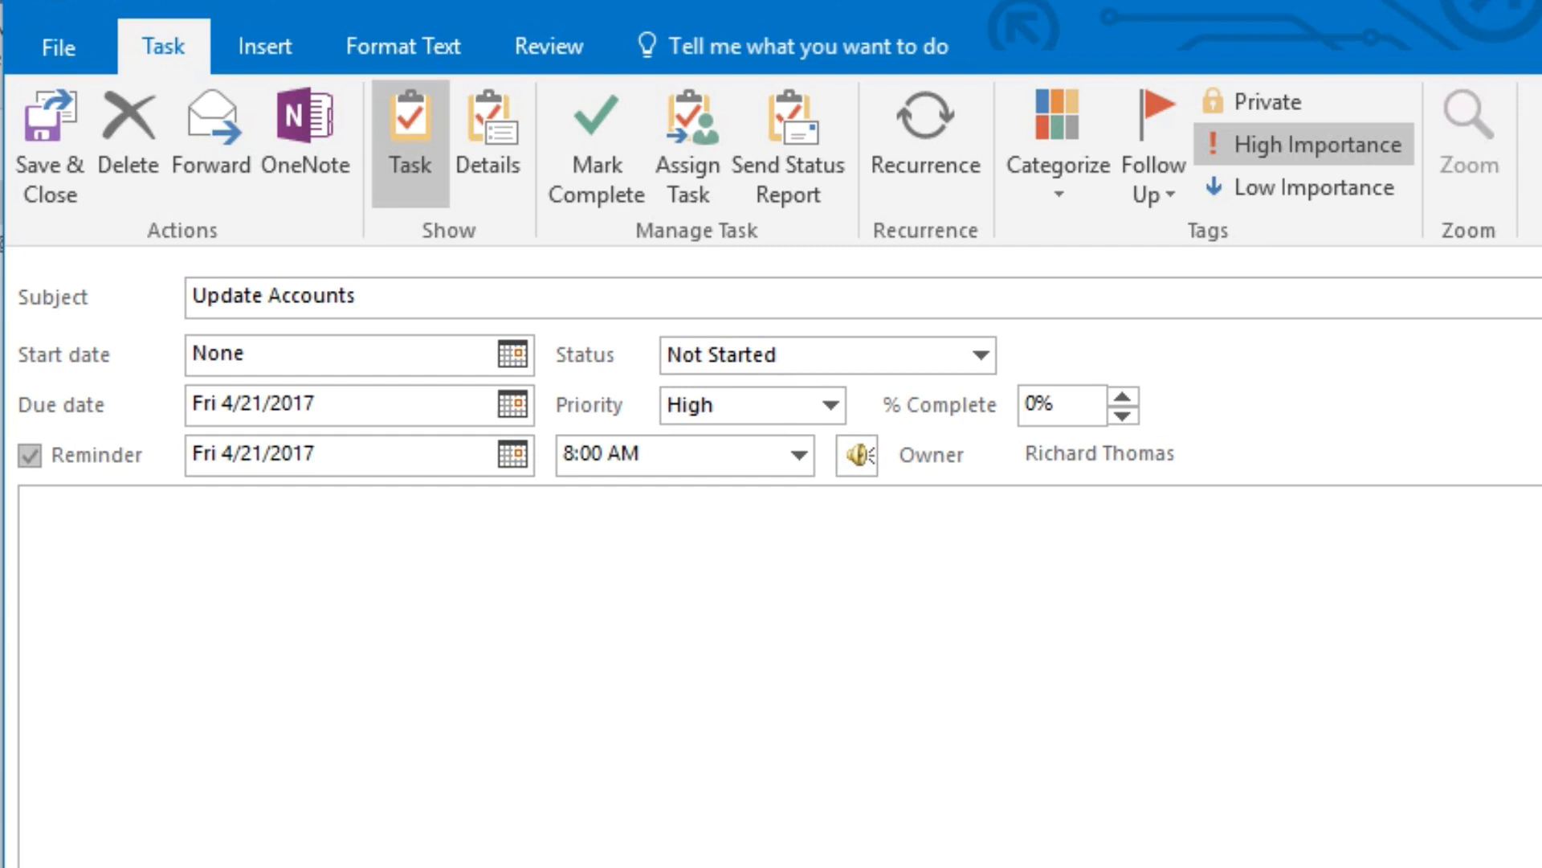
left_click(512, 454)
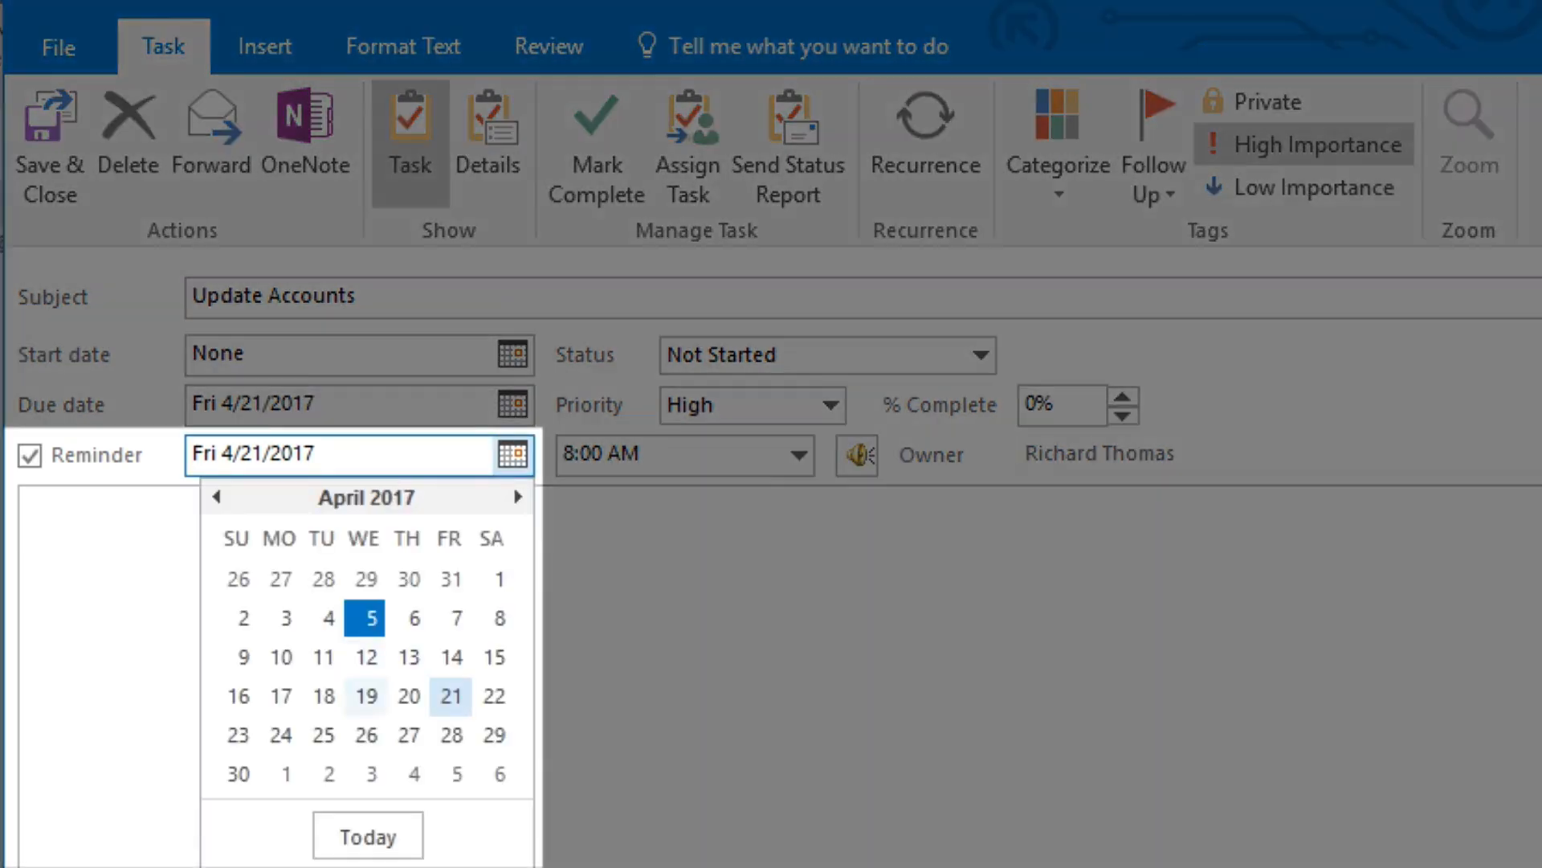
left_click(279, 696)
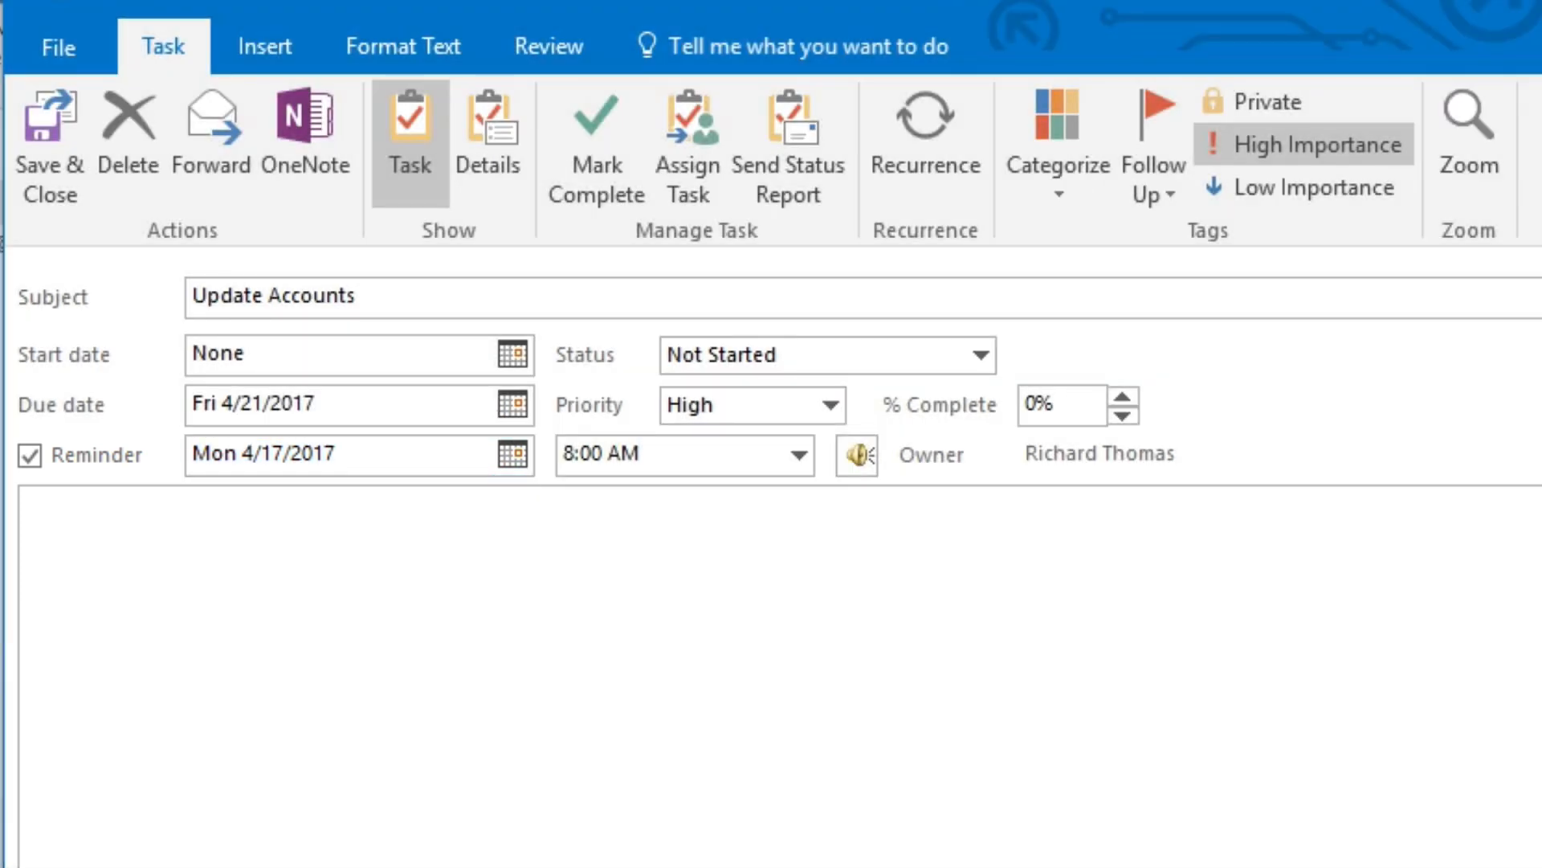
left_click(488, 138)
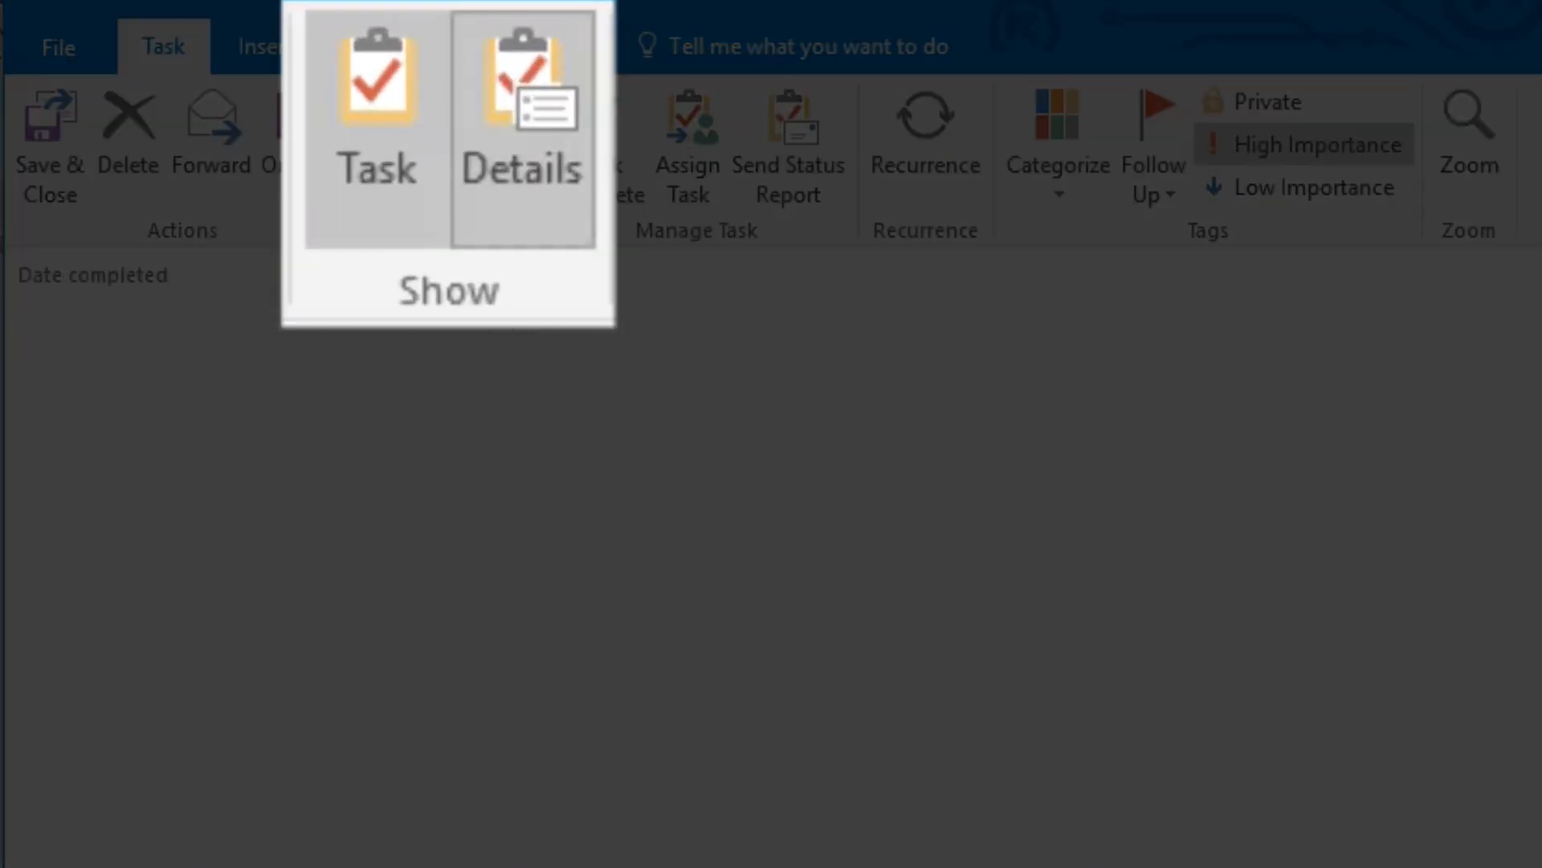
left_click(519, 128)
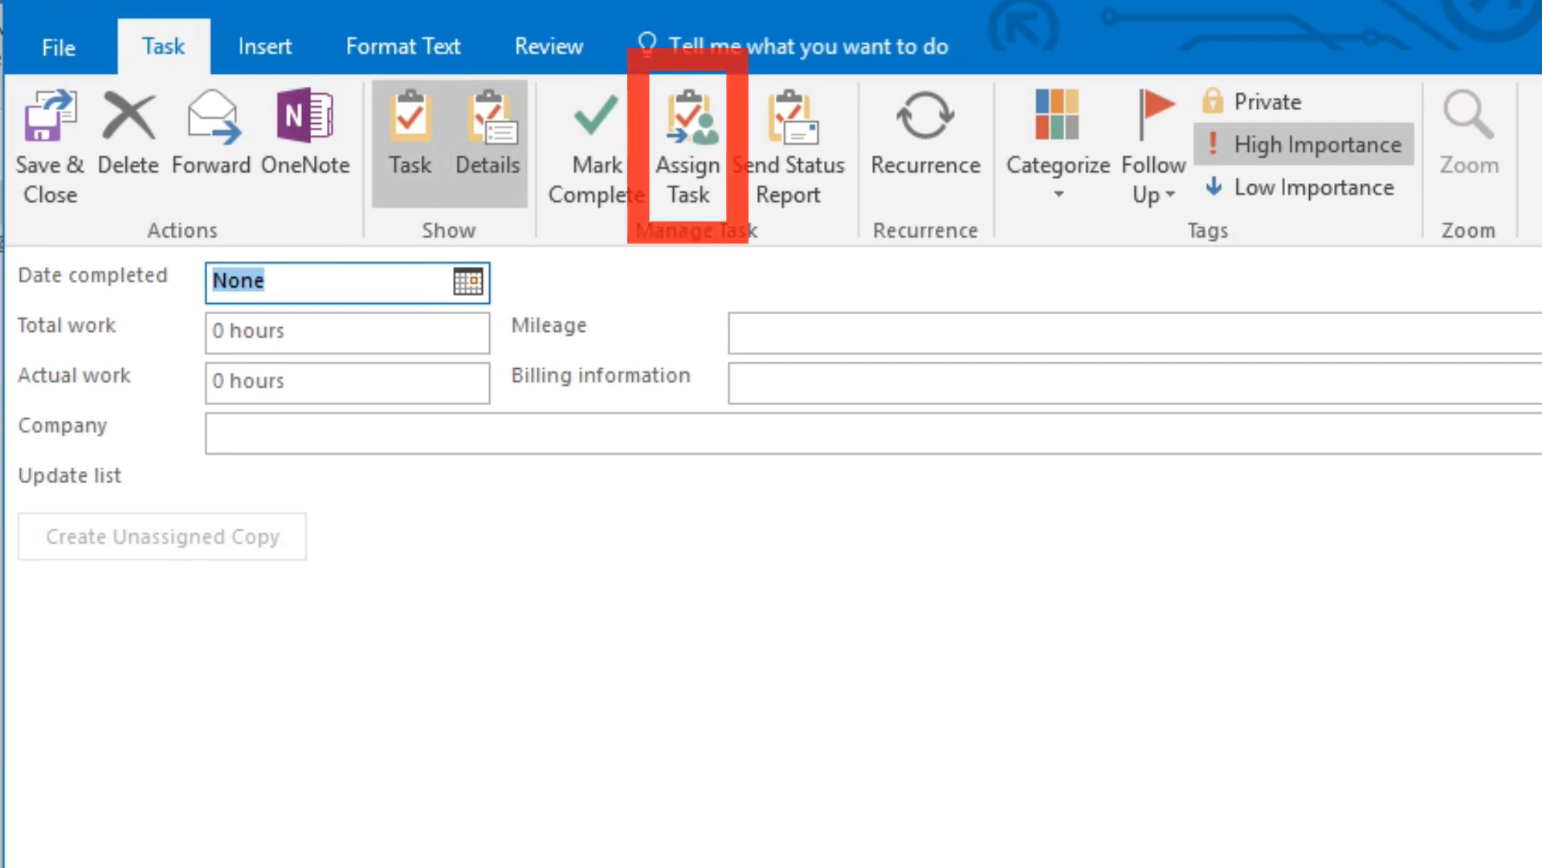
left_click(407, 148)
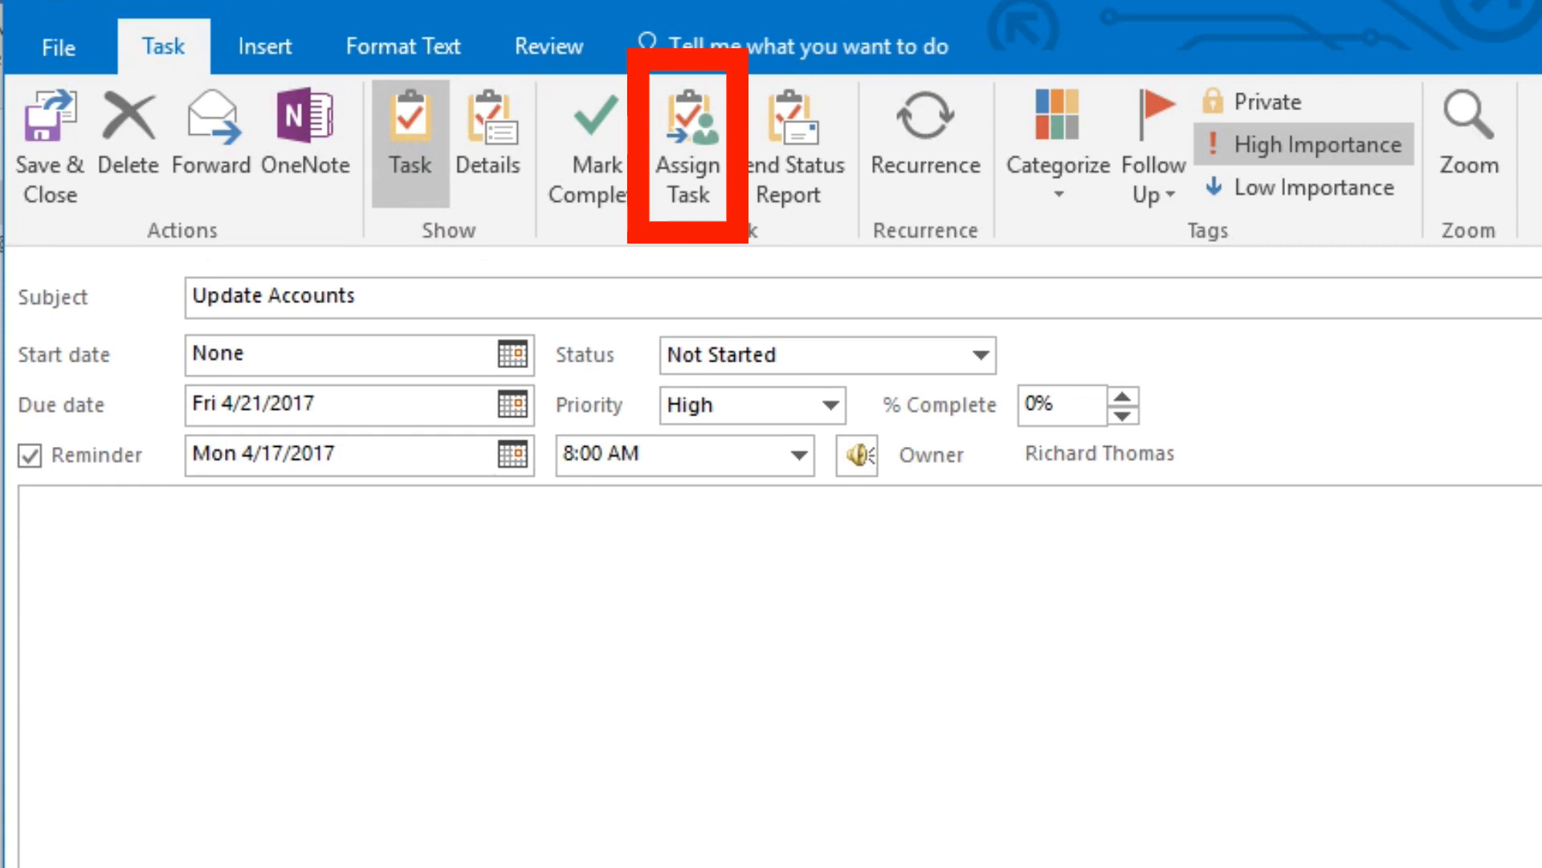
left_click(688, 137)
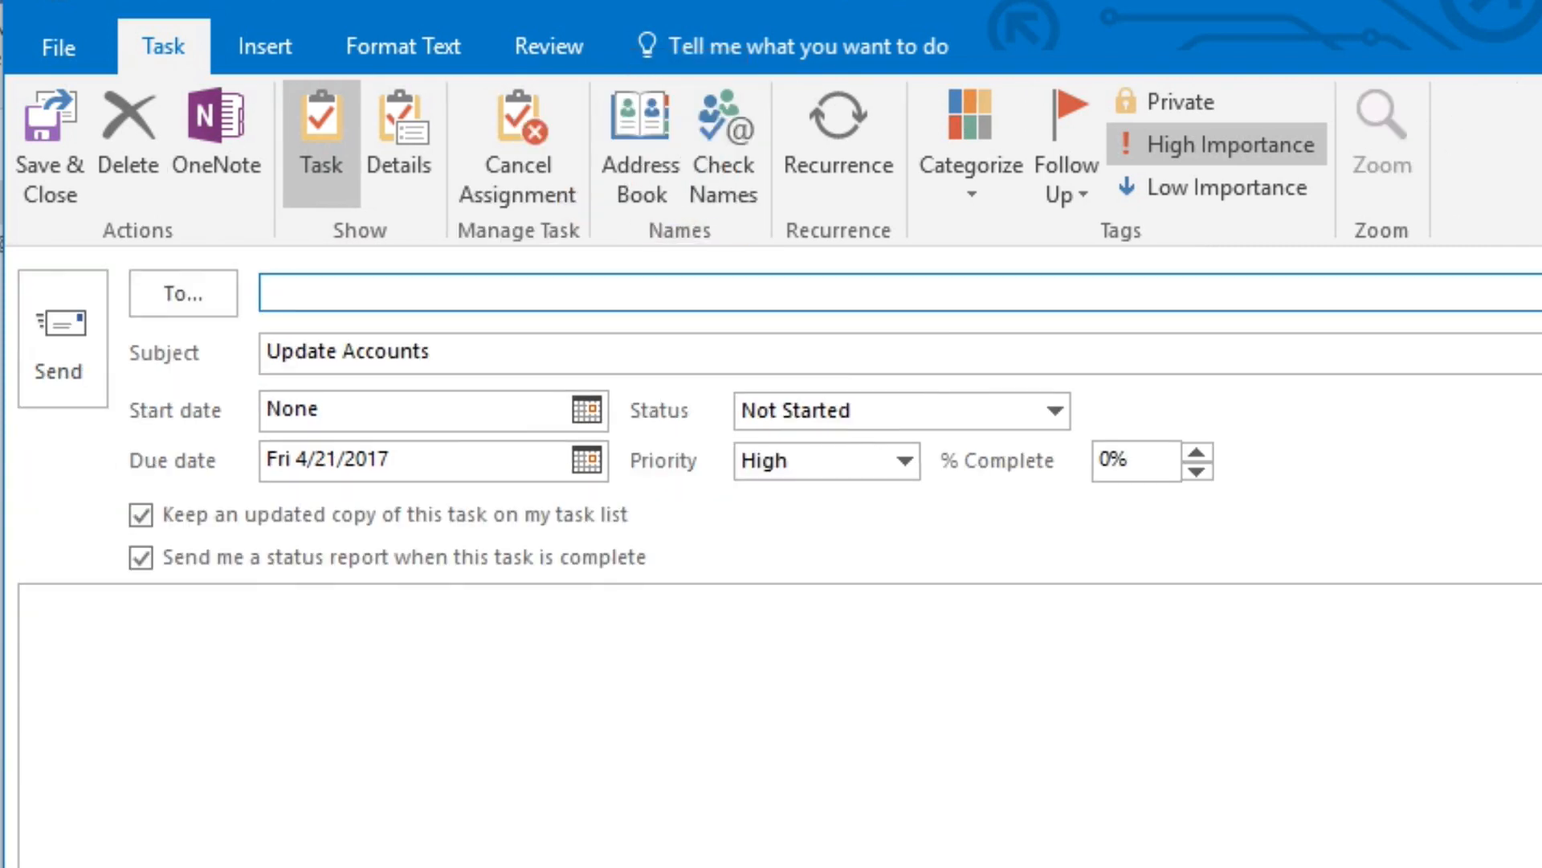
type("jon")
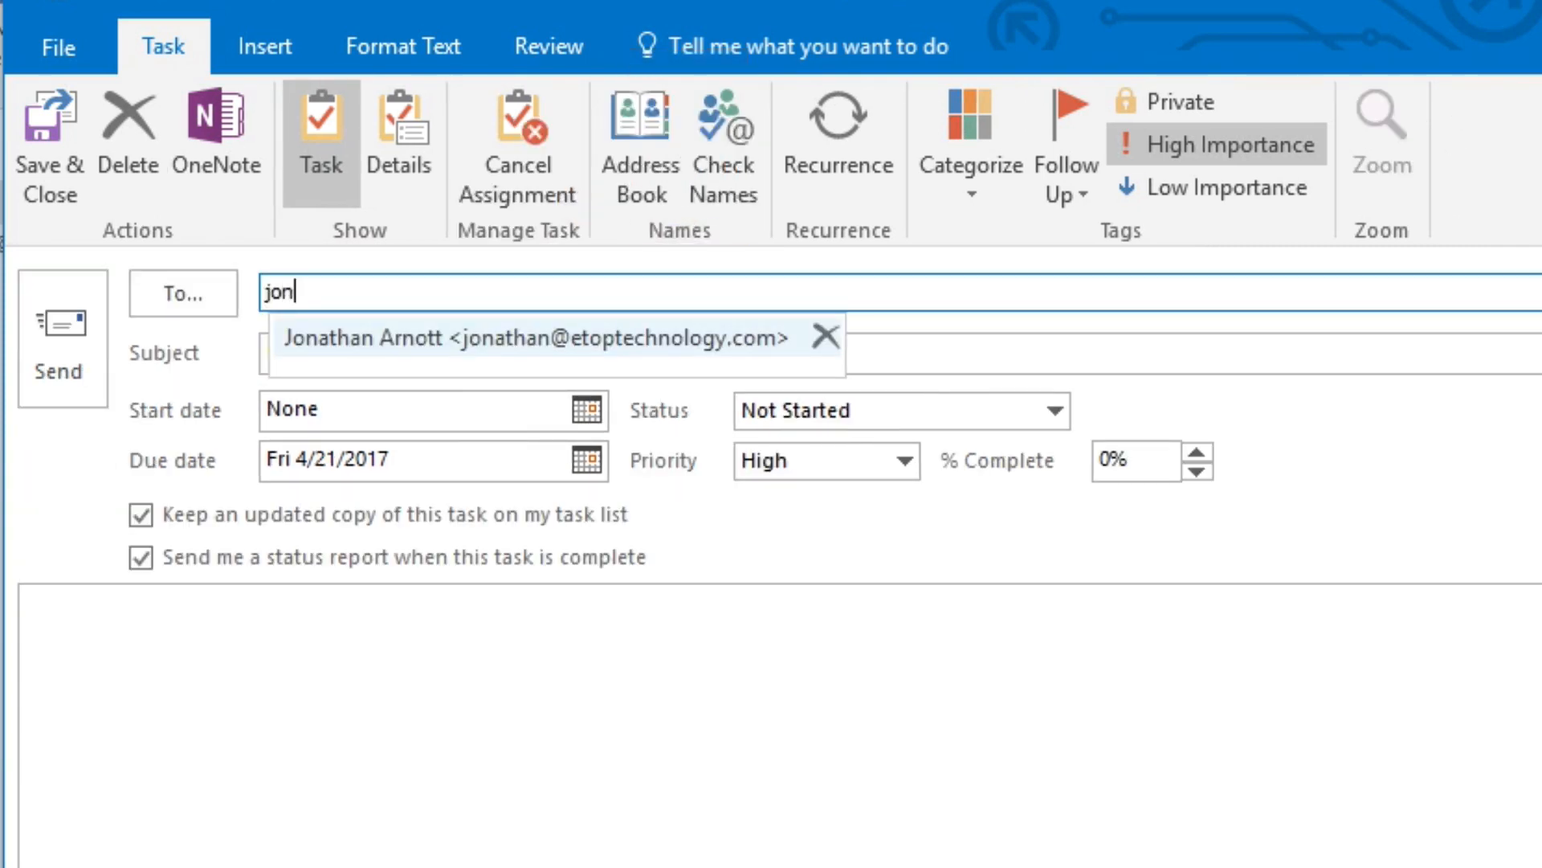
left_click(556, 338)
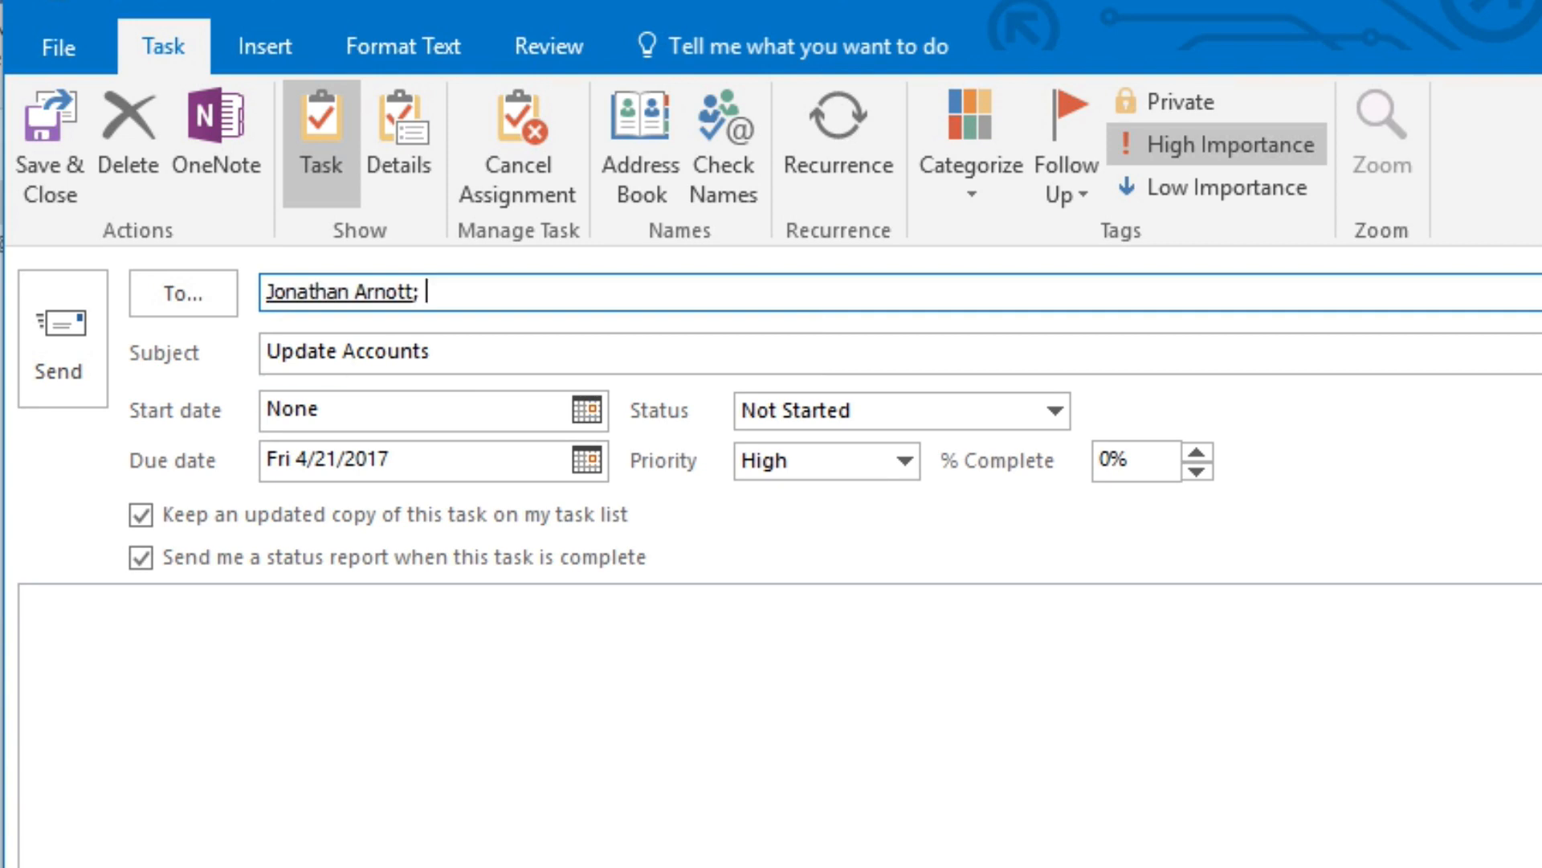
left_click(517, 138)
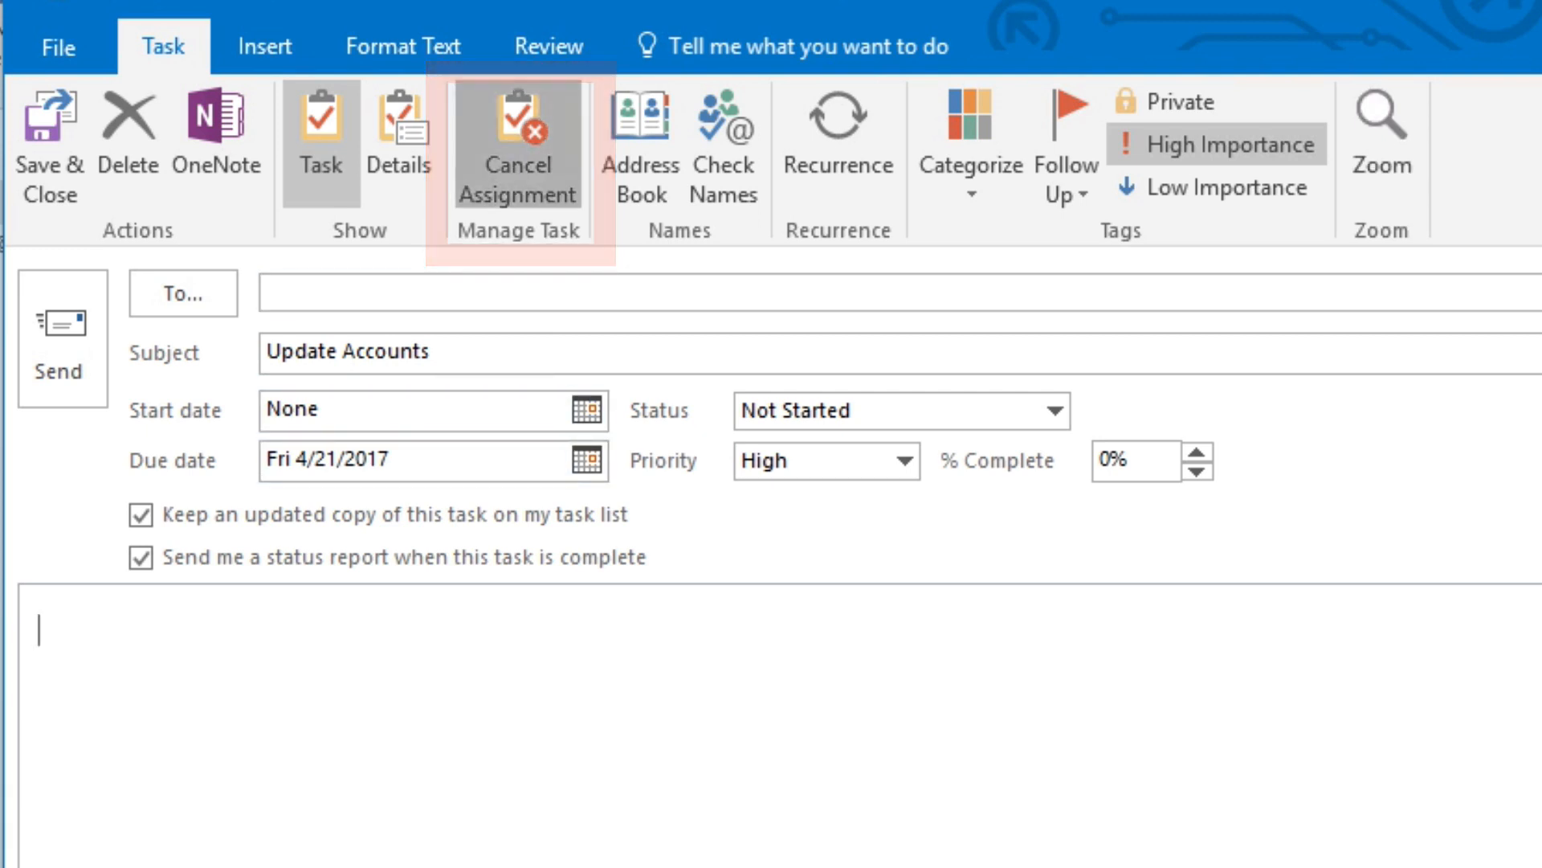
left_click(517, 143)
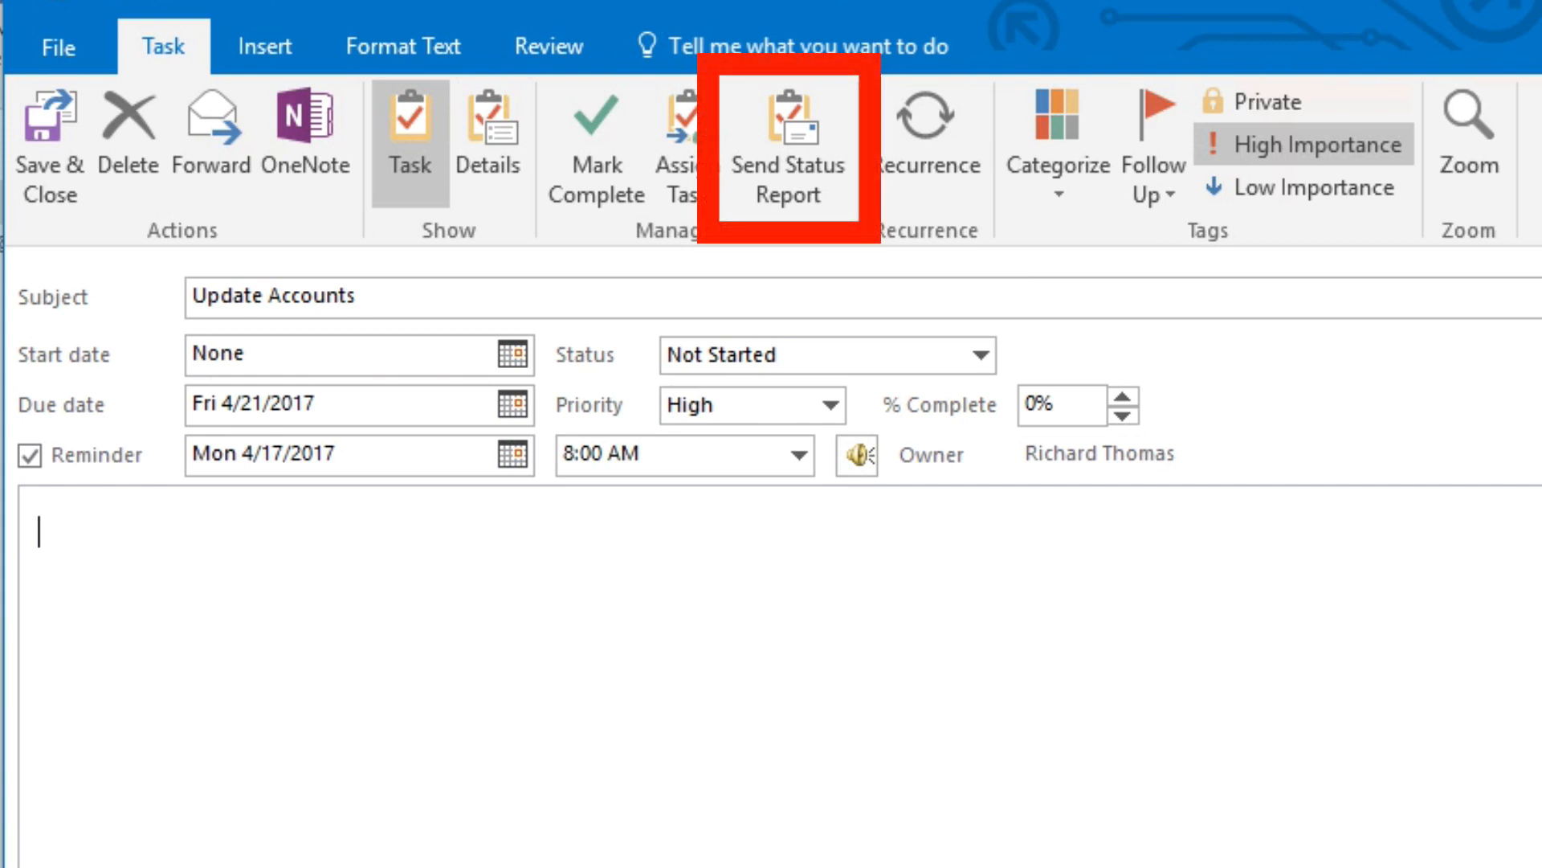
- Leave Recurrence unset, then save and close the Update Accounts task
left_click(923, 138)
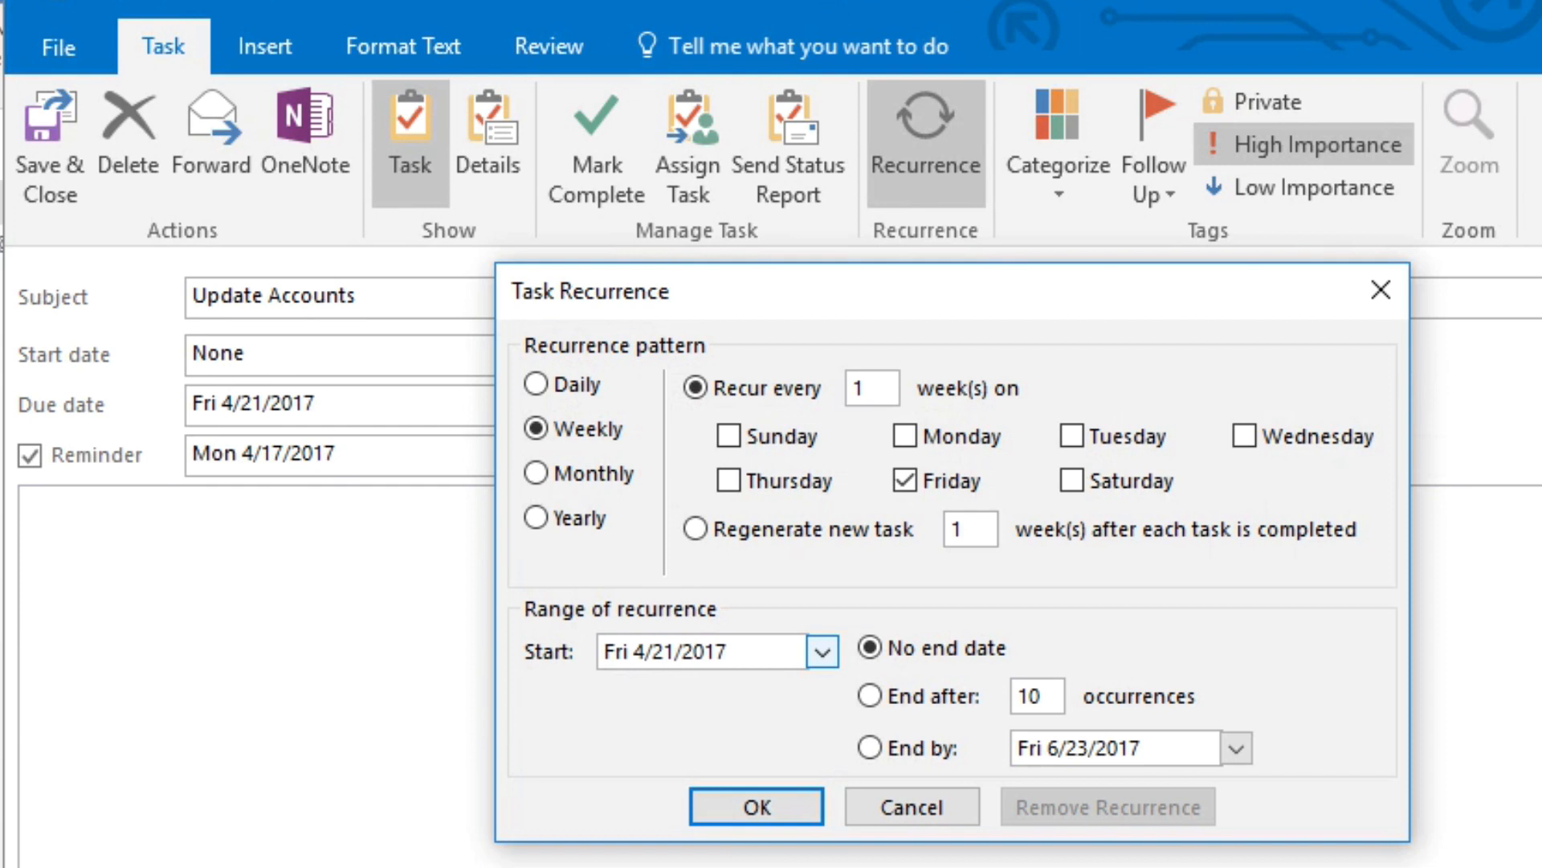
left_click(753, 805)
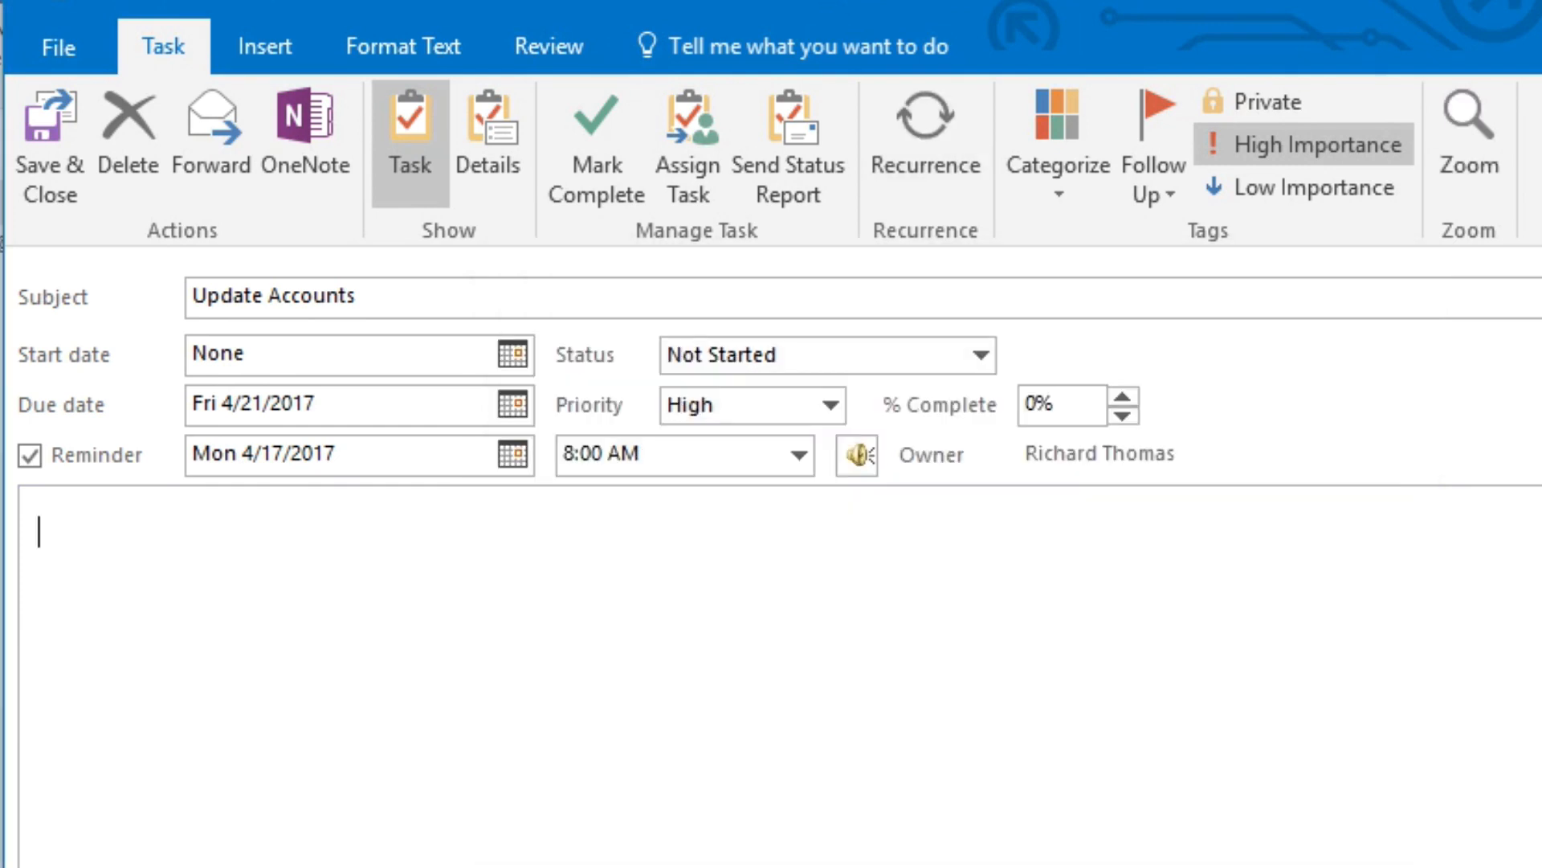
left_click(49, 138)
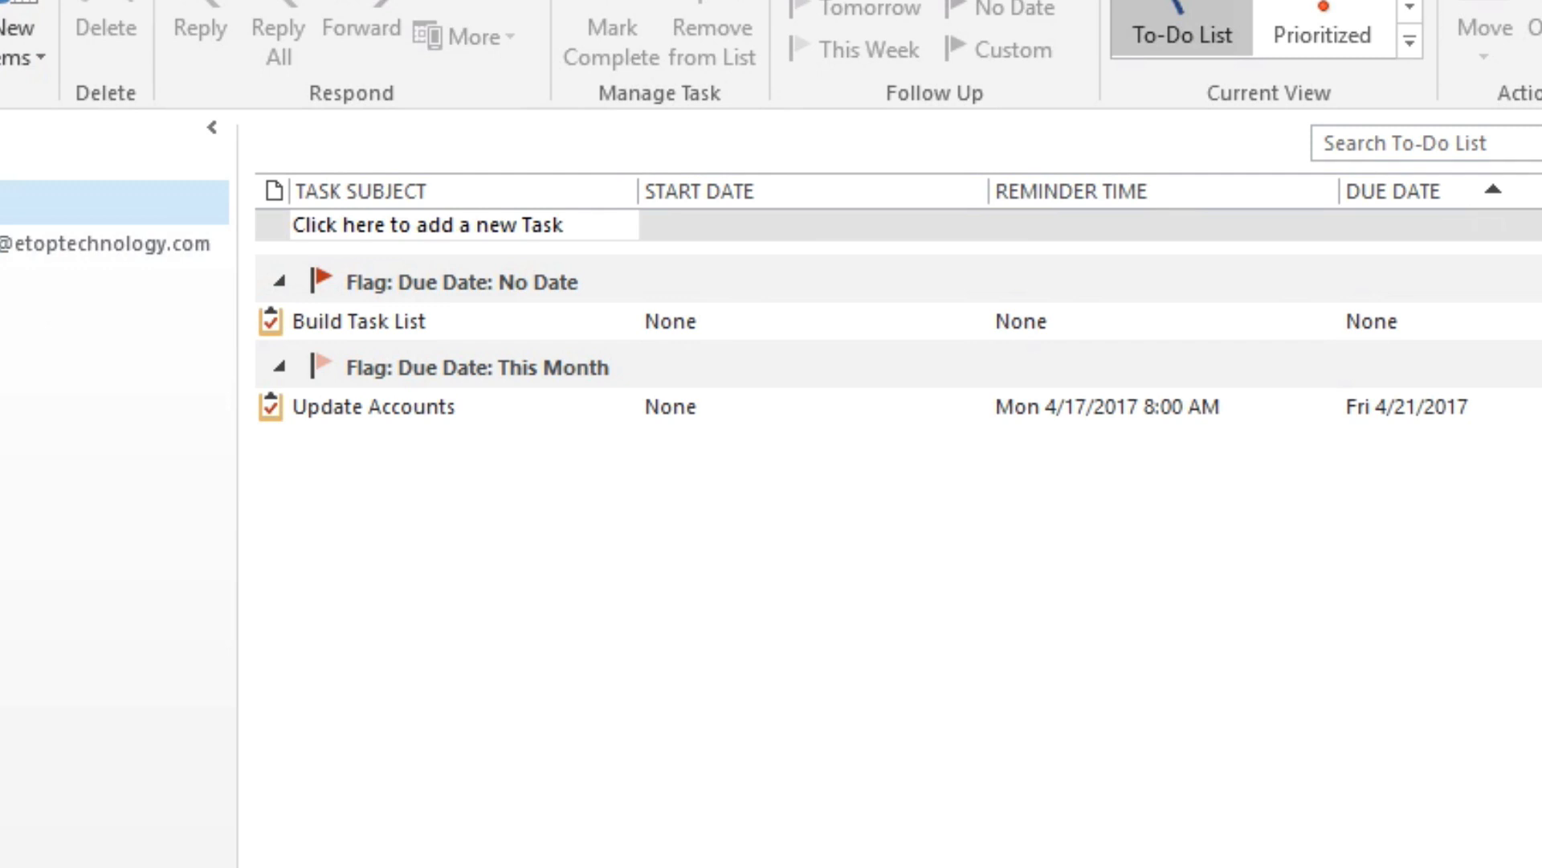
- Assign the Orange category renamed 'Finance' and mark Update Accounts complete
left_click(1056, 137)
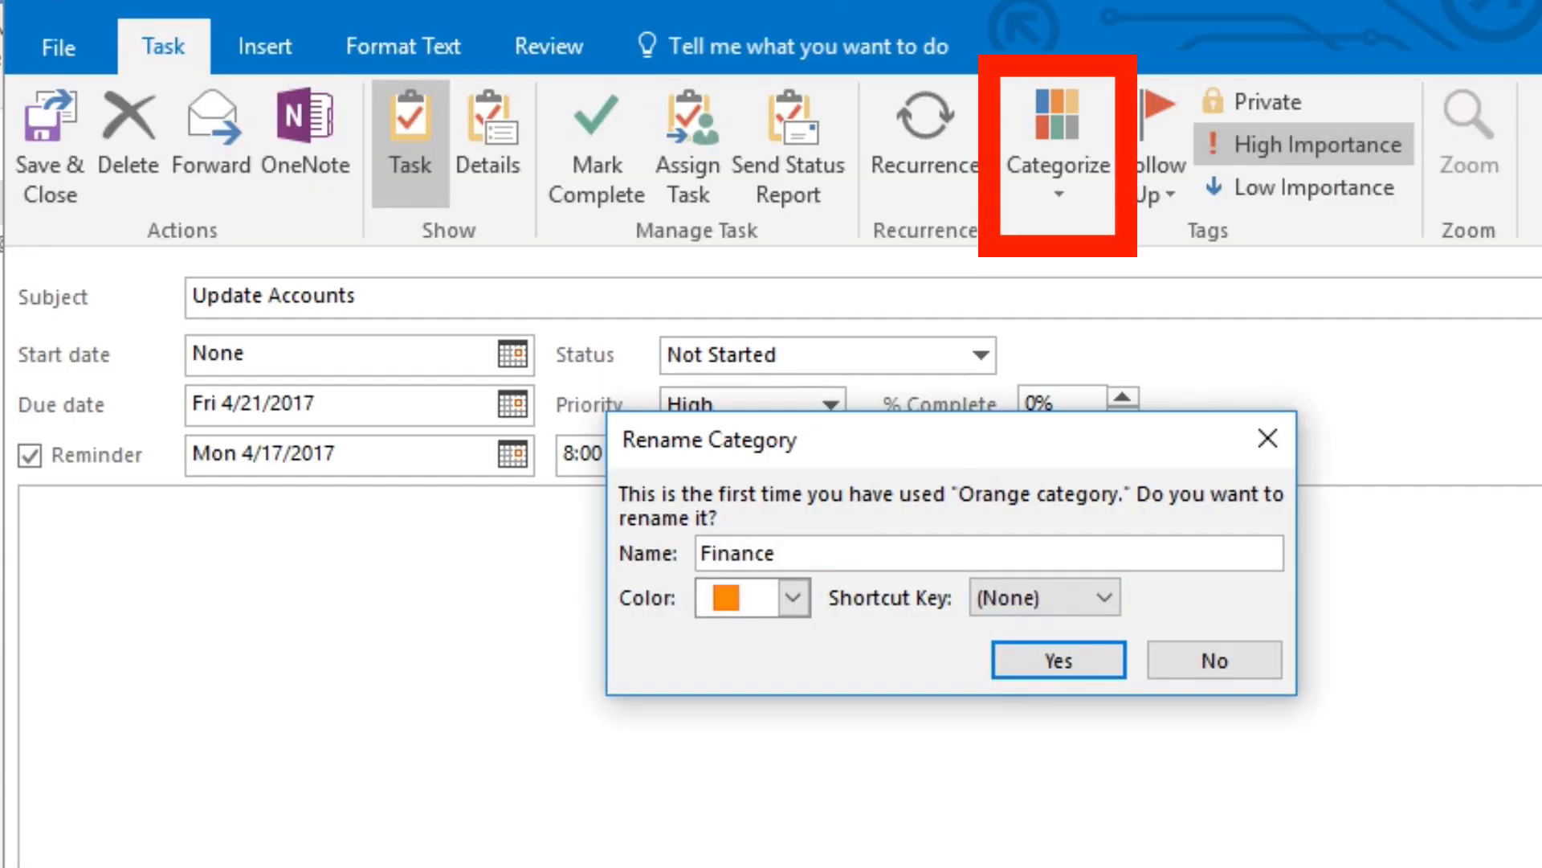
left_click(1057, 658)
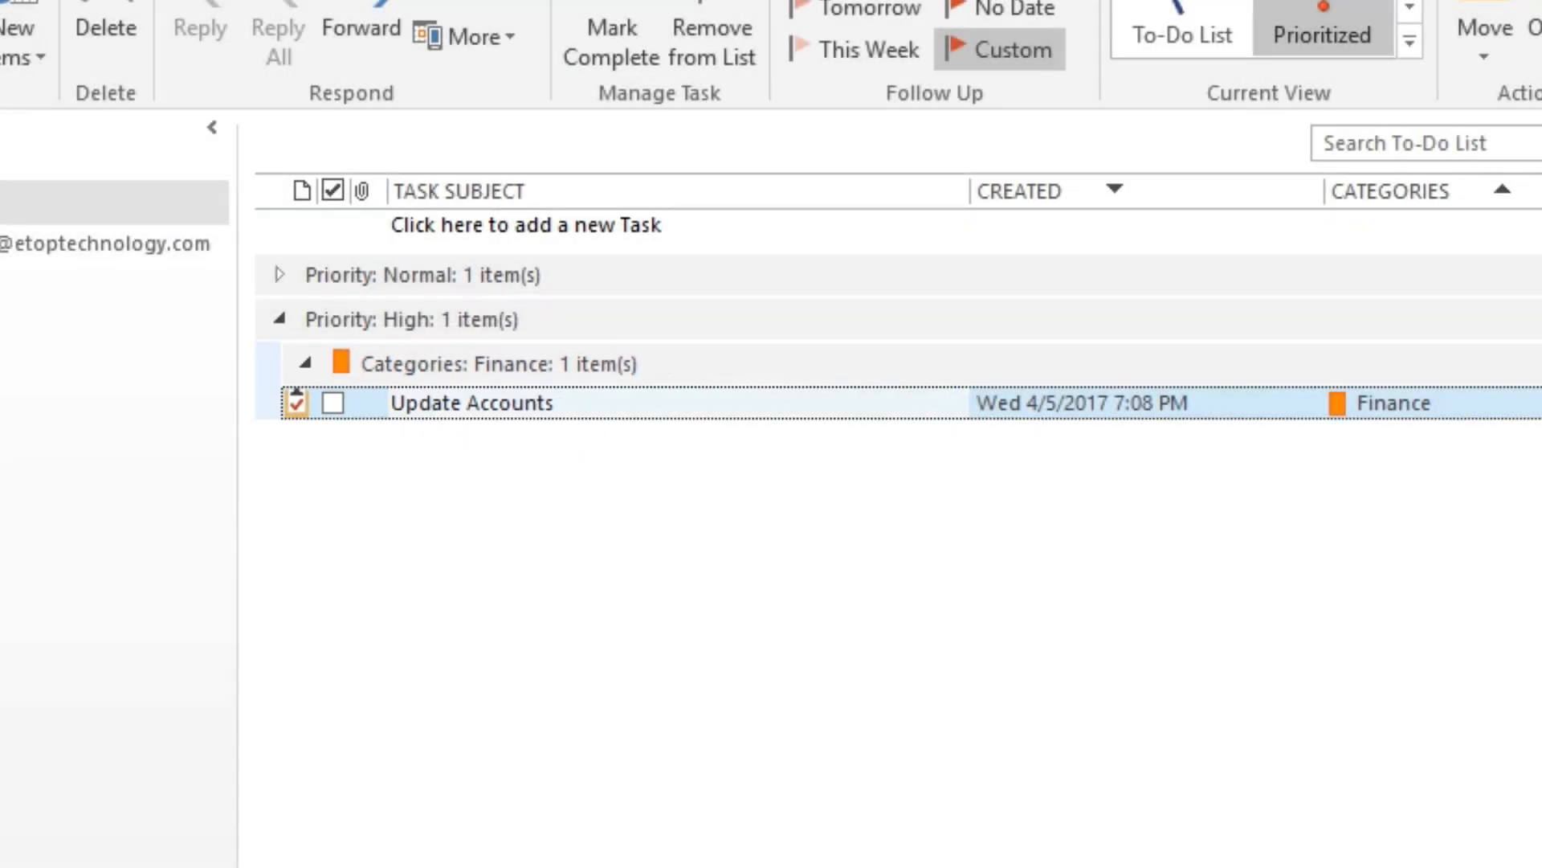
left_click(333, 403)
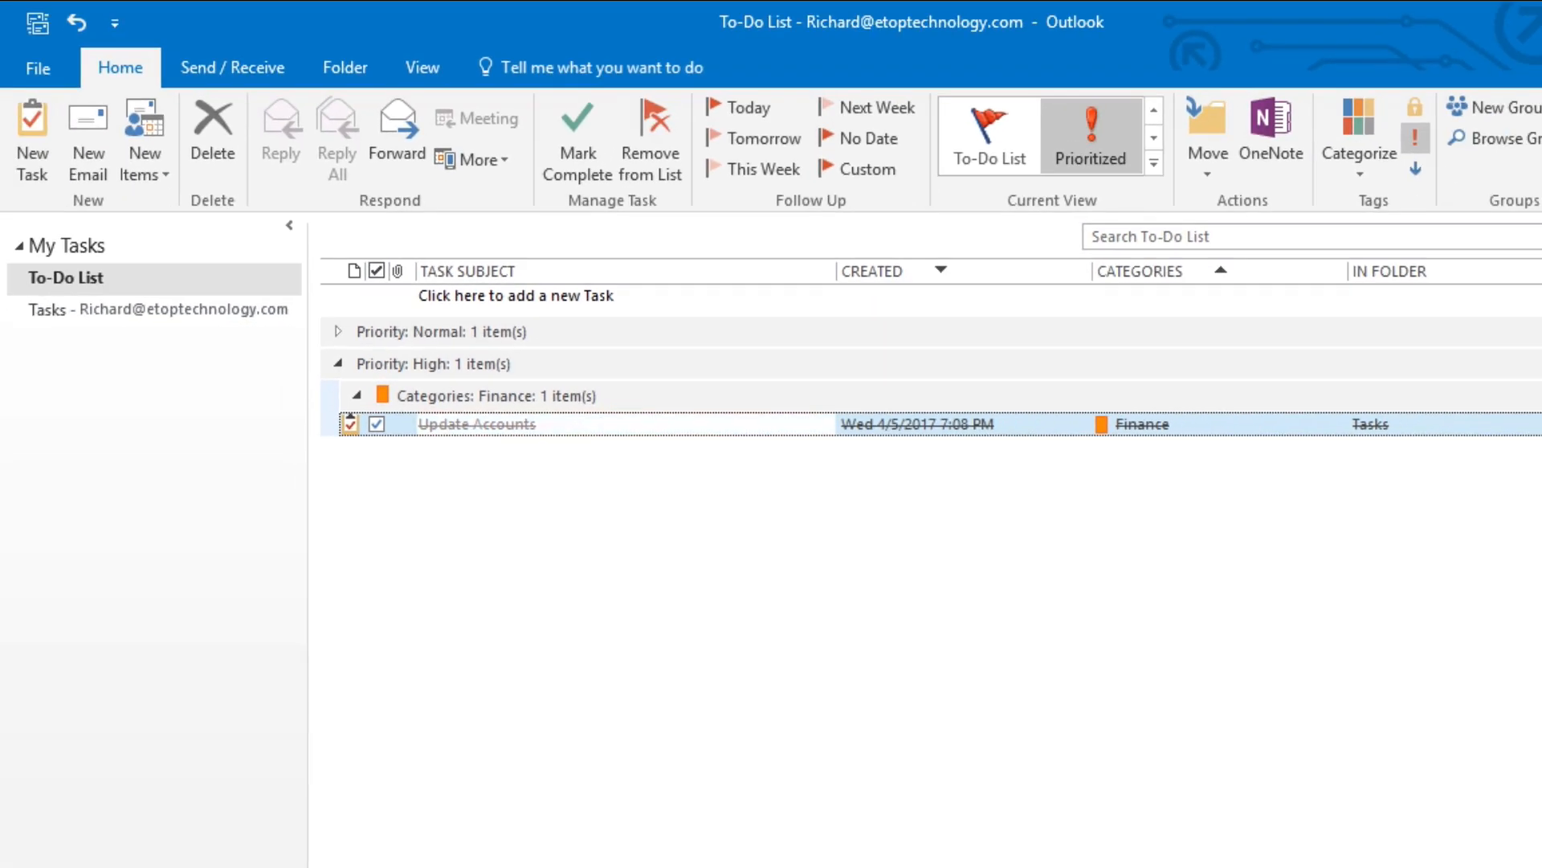
- Delete the Update Accounts task from its right-click menu
right_click(476, 424)
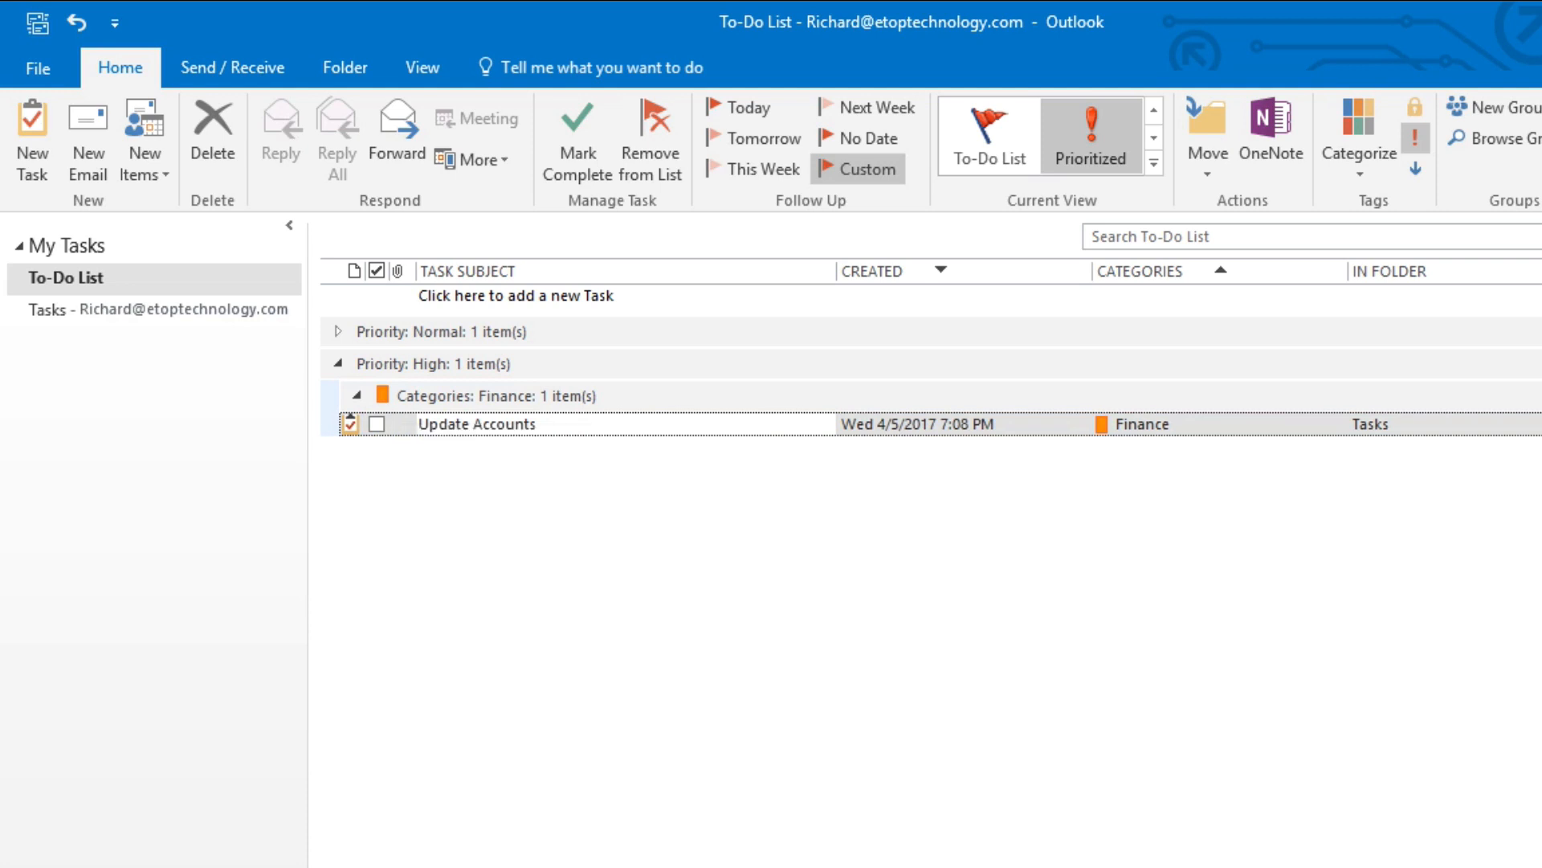
left_click(336, 363)
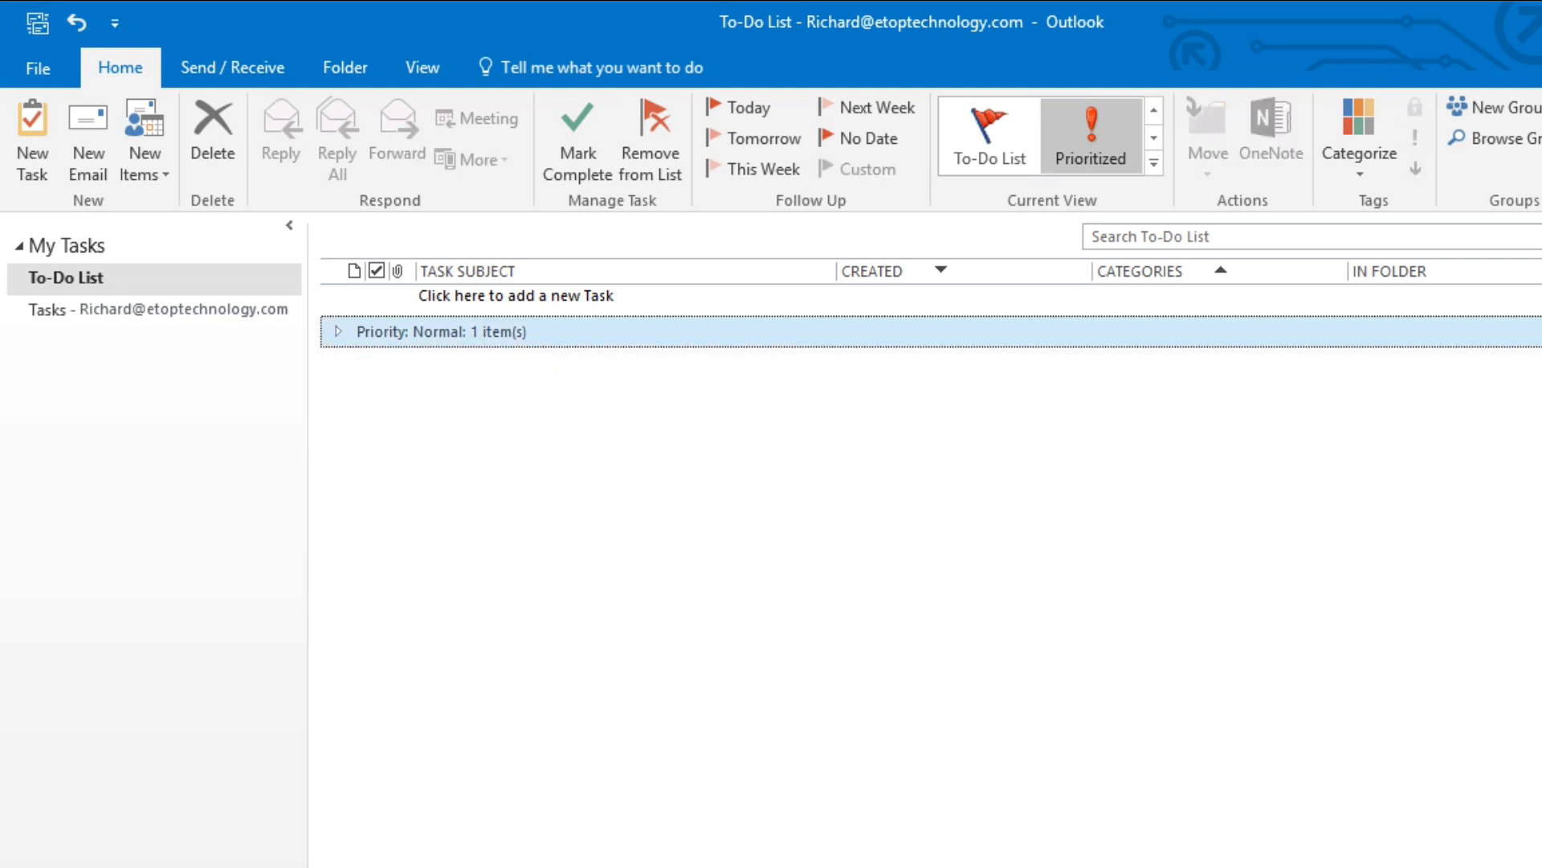